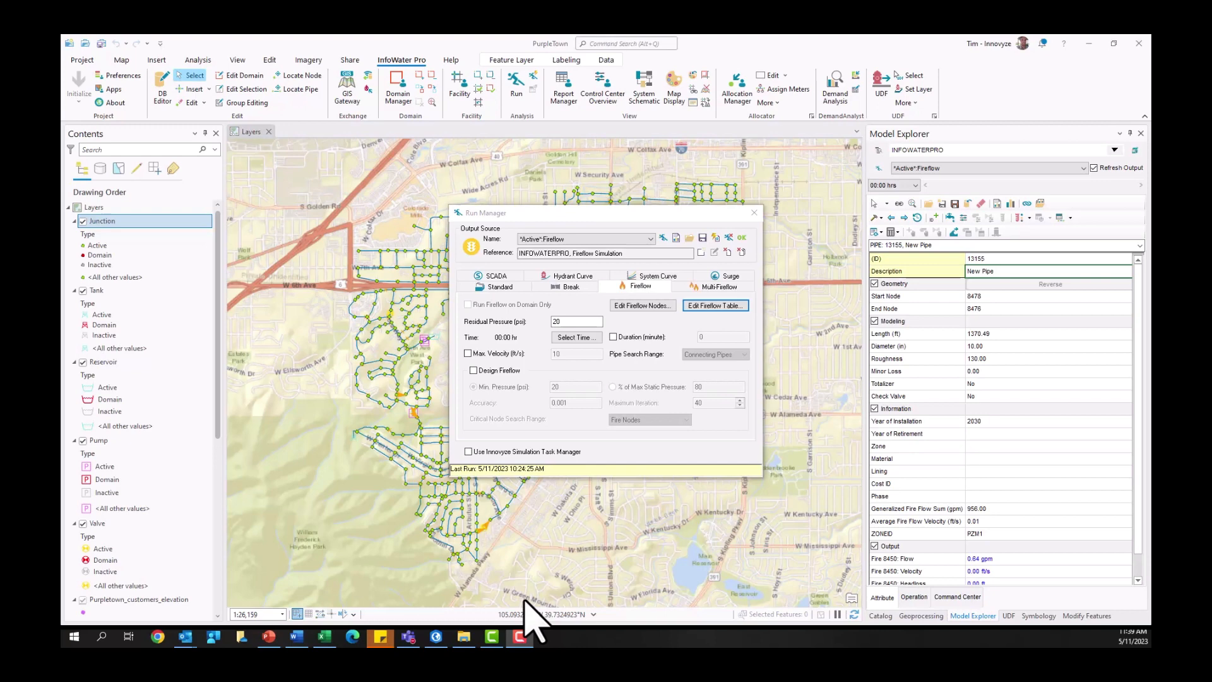
{"action": "mouse_move", "coordinate": [626, 301]}
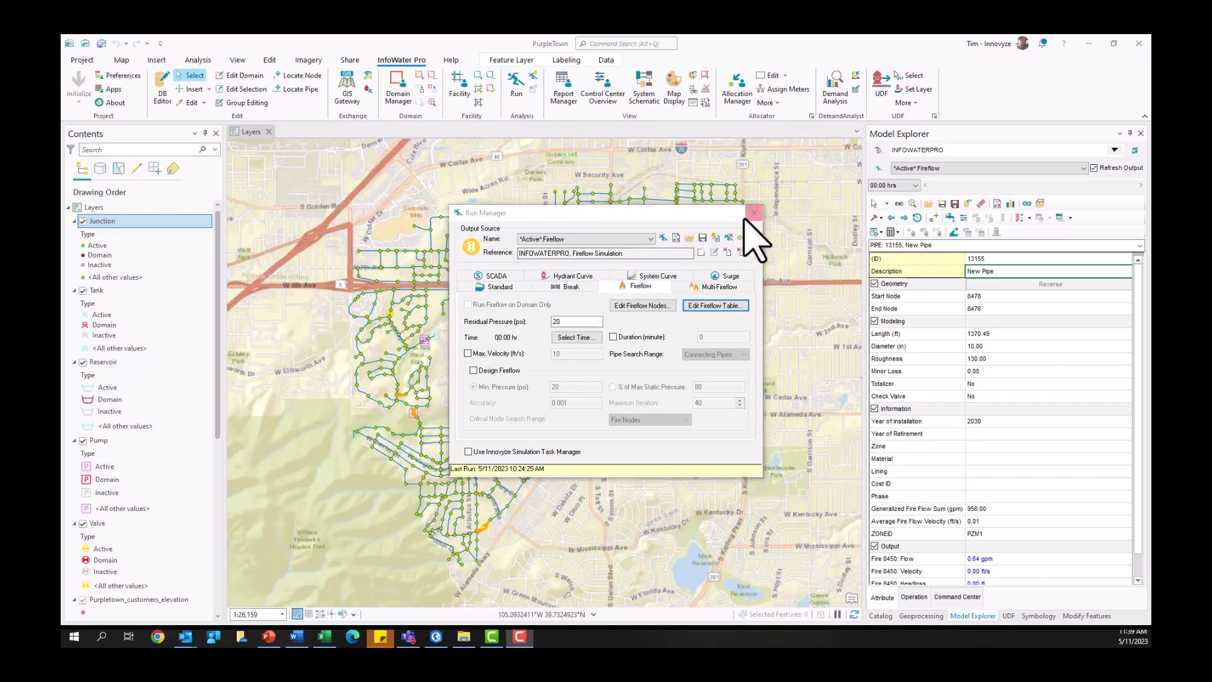
Set the fireflow run's Residual Pressure to 20 psi and open the fireflow demand table
{"action": "left_click", "coordinate": [752, 212]}
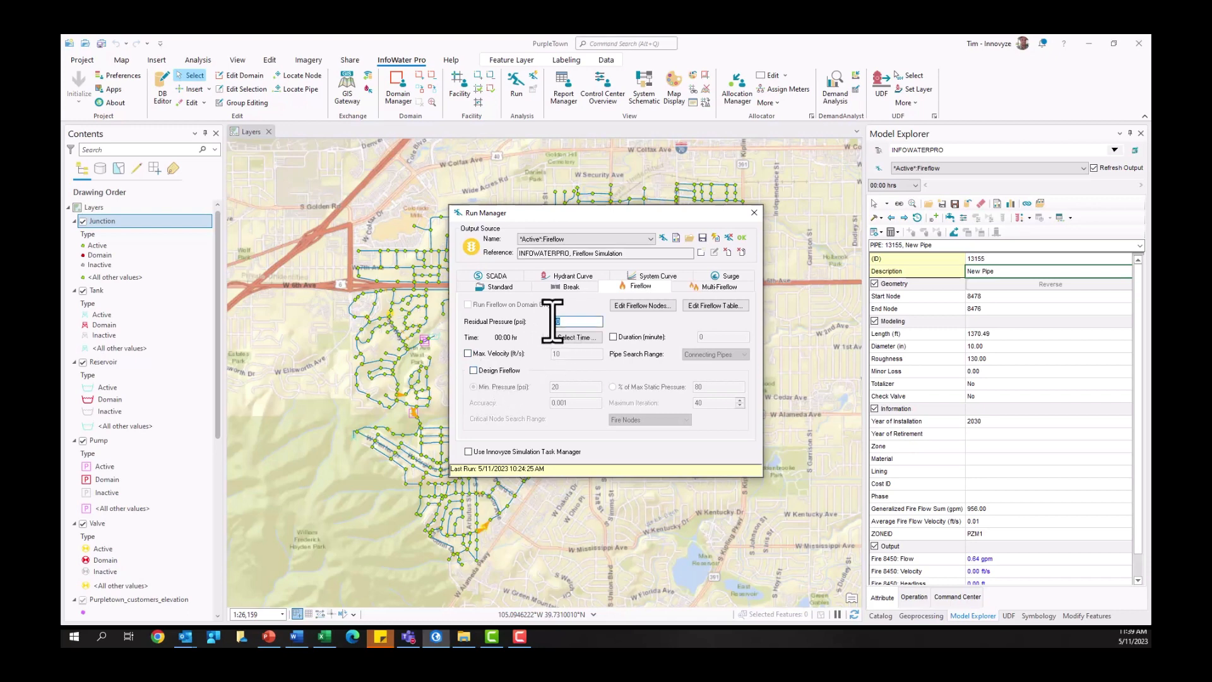
{"action": "type", "text": "20"}
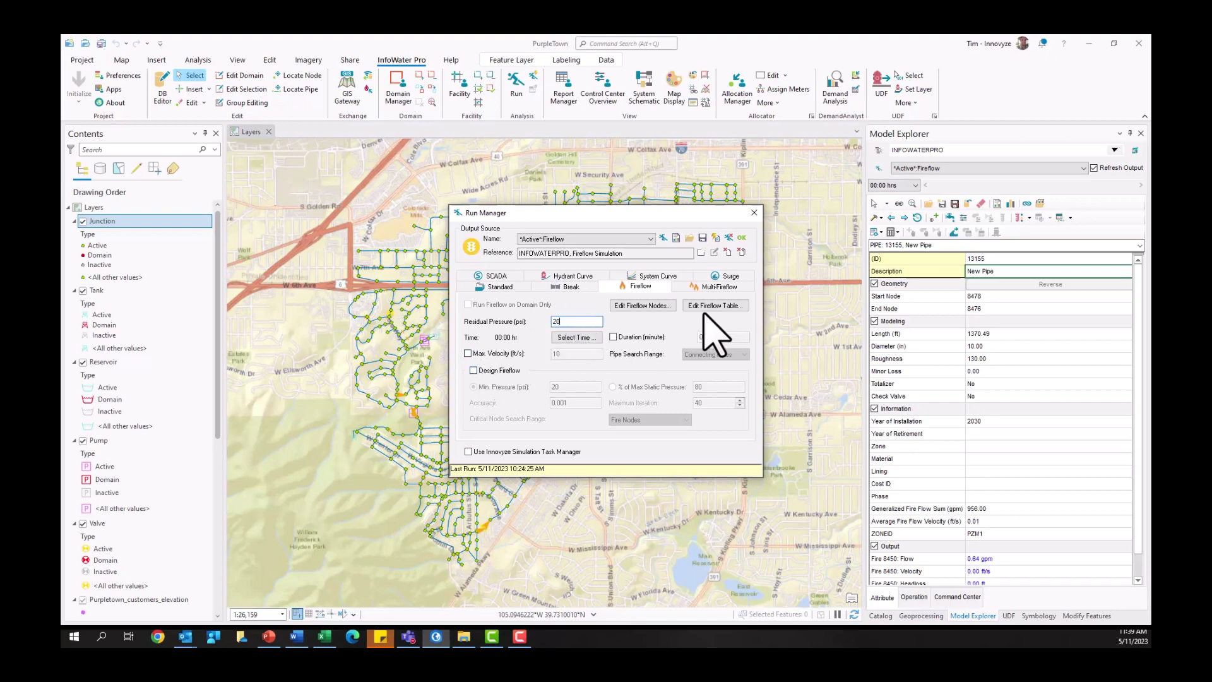
{"action": "left_click", "coordinate": [714, 306]}
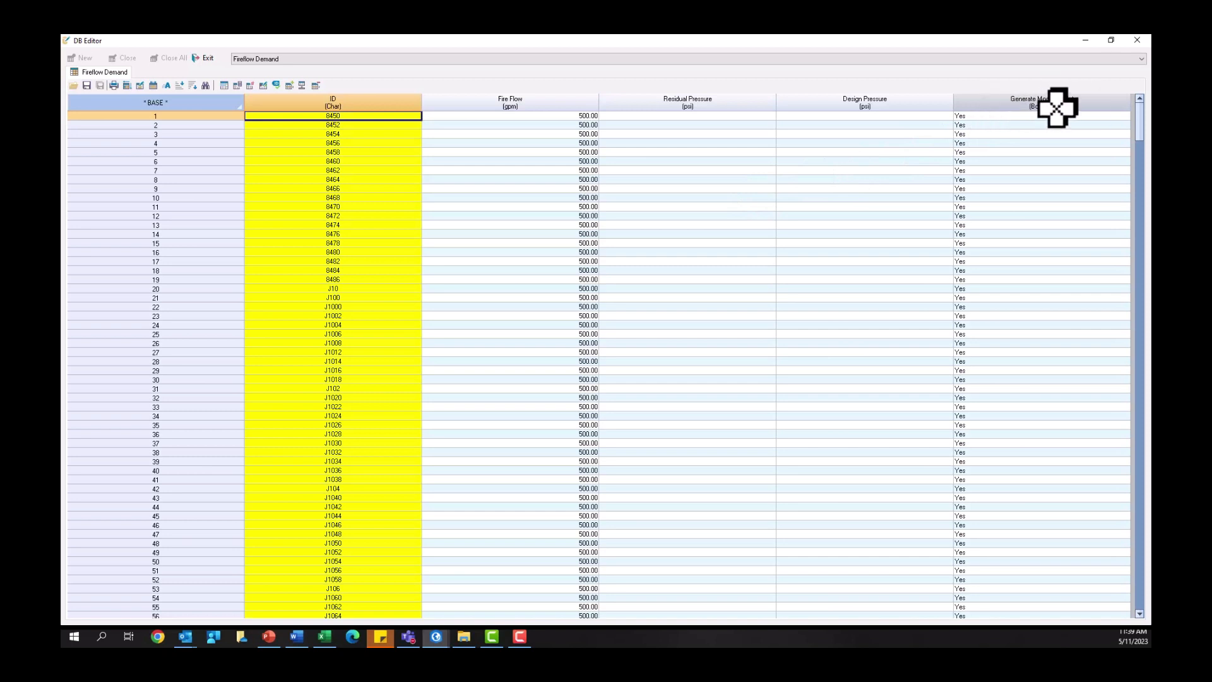
{"action": "mouse_move", "coordinate": [1014, 123]}
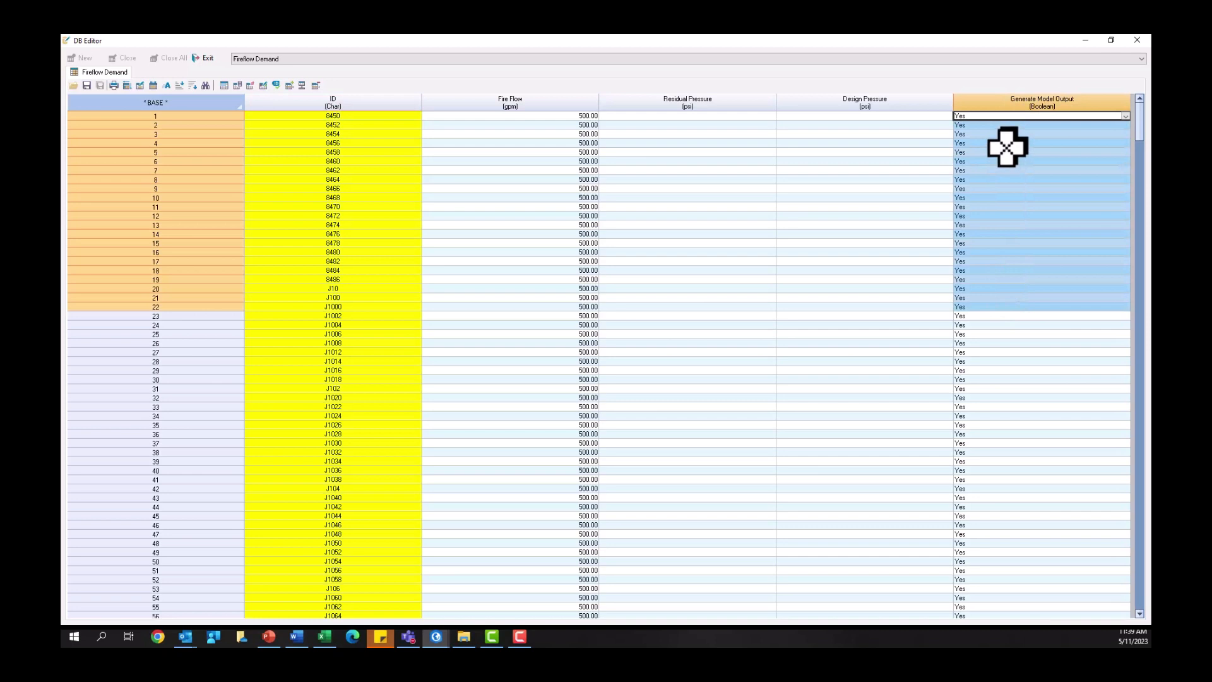
Block-edit Generate Model Output to Yes for all junctions, then close the DB Editor
{"action": "right_click", "coordinate": [1008, 149]}
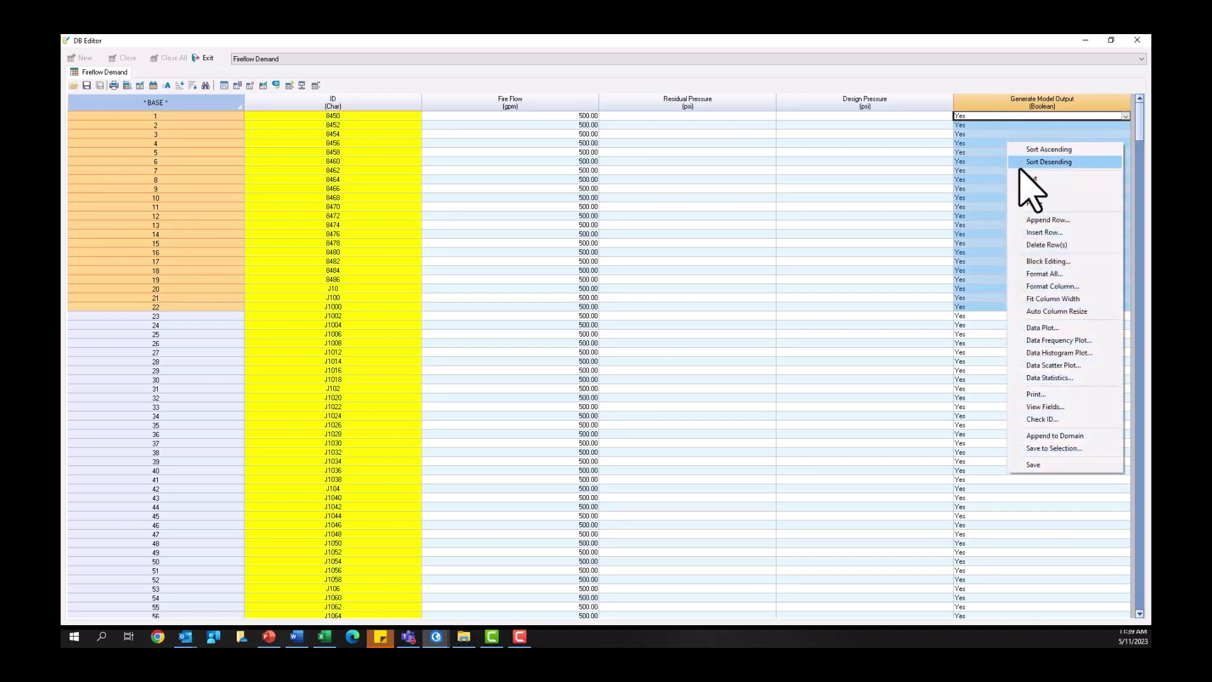
{"action": "left_click", "coordinate": [1047, 260]}
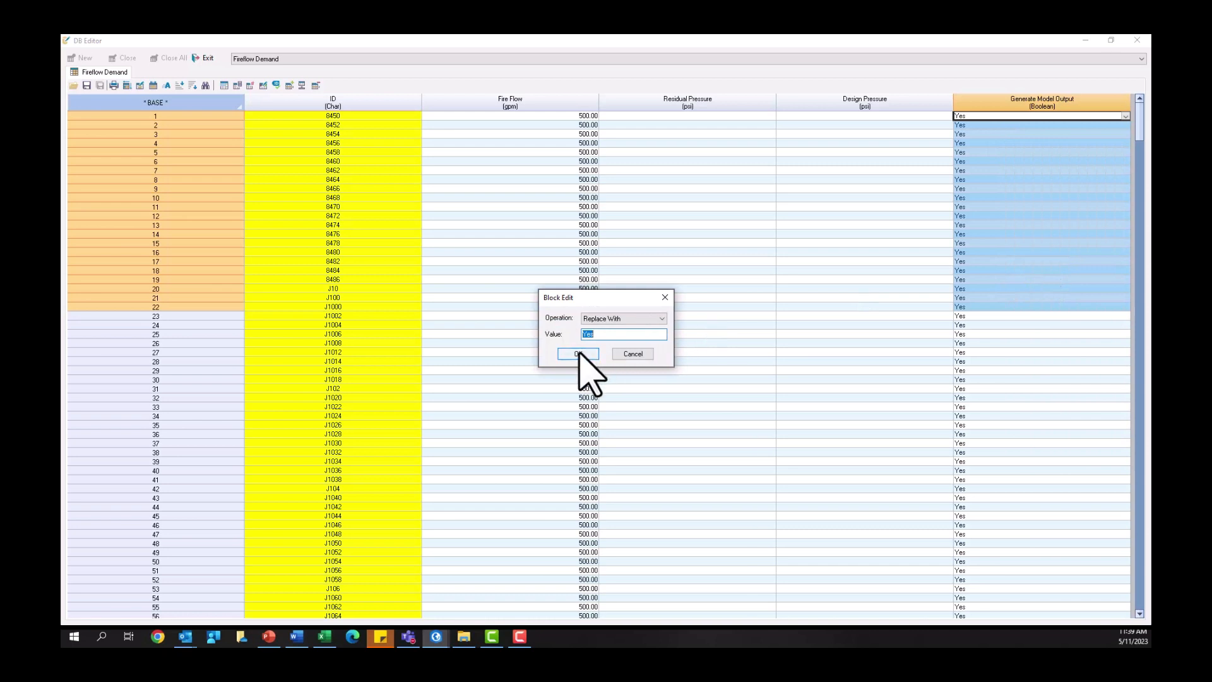
{"action": "left_click", "coordinate": [578, 353]}
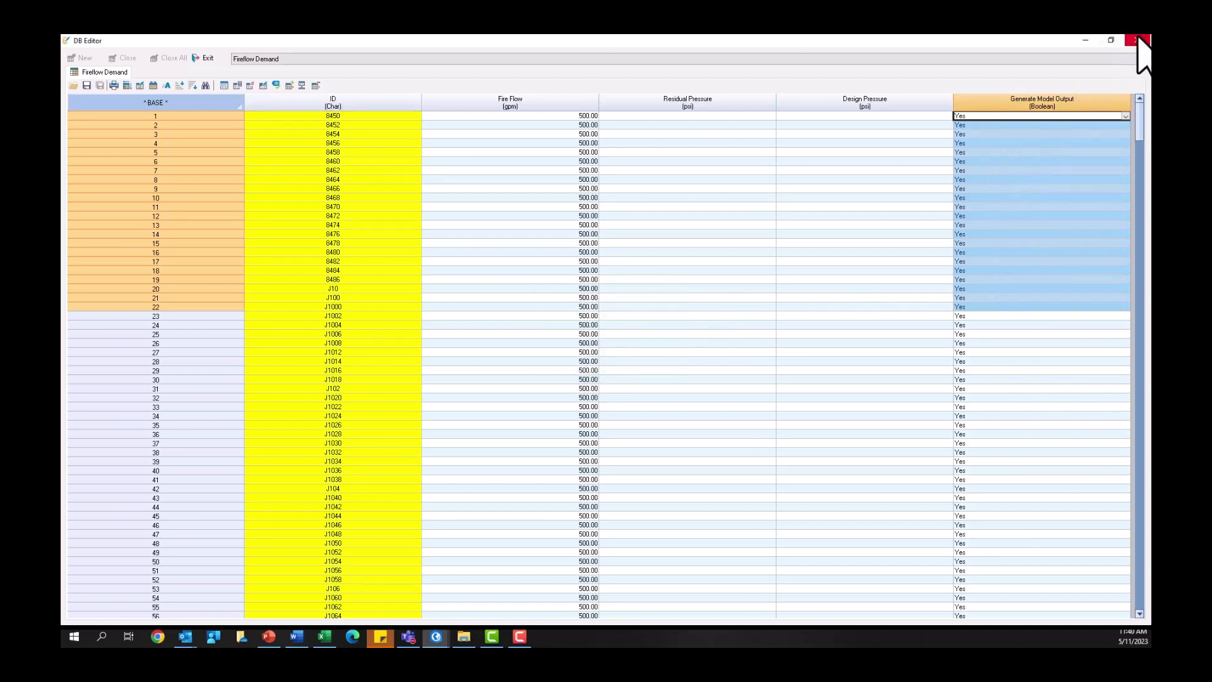
{"action": "left_click", "coordinate": [1134, 39]}
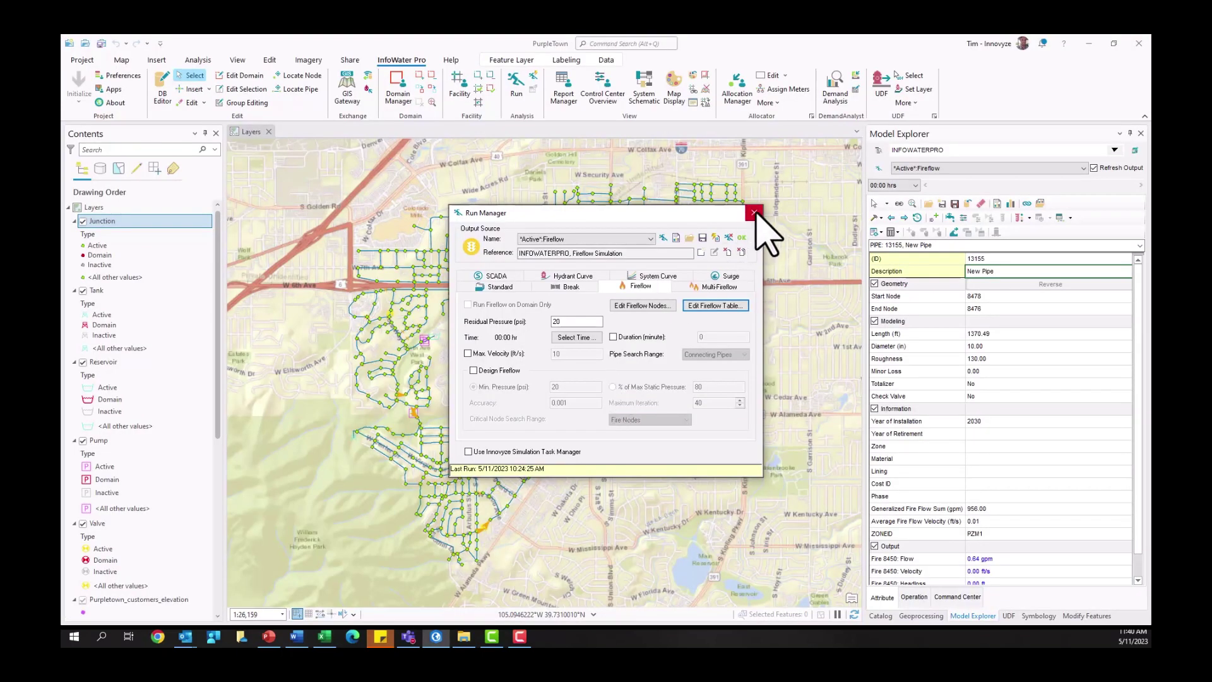
Close Run Manager and bring up Report Manager for the fireflow output
{"action": "left_click", "coordinate": [754, 212]}
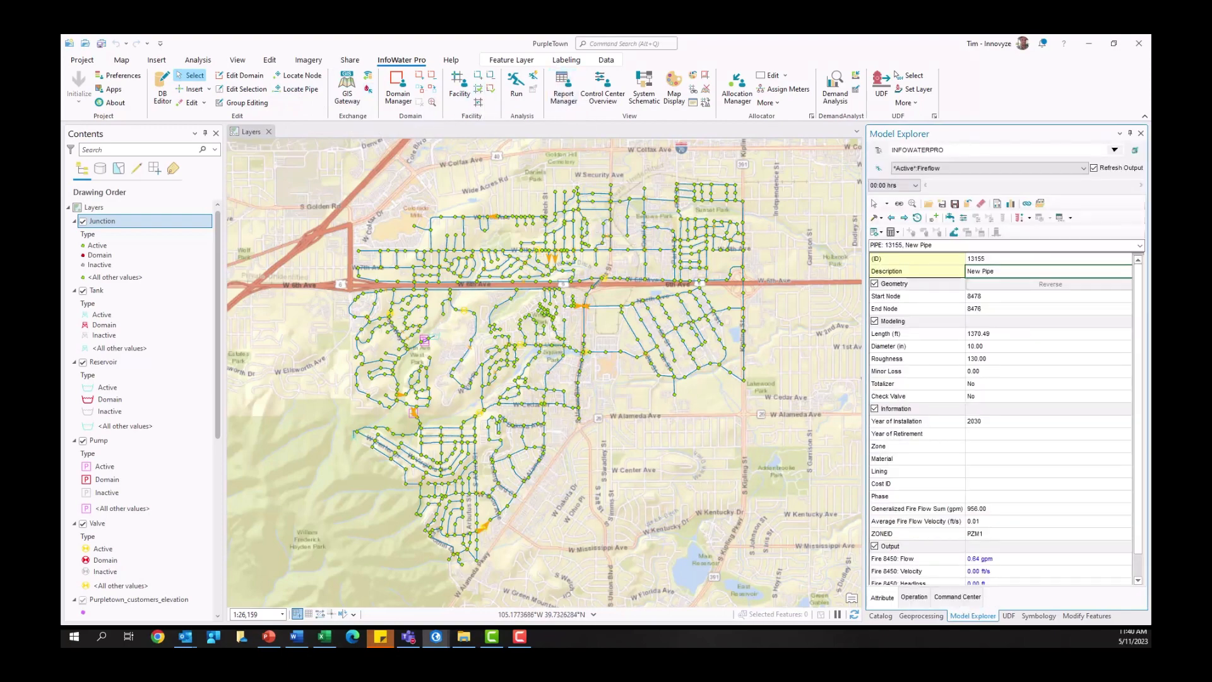
{"action": "left_click", "coordinate": [563, 83]}
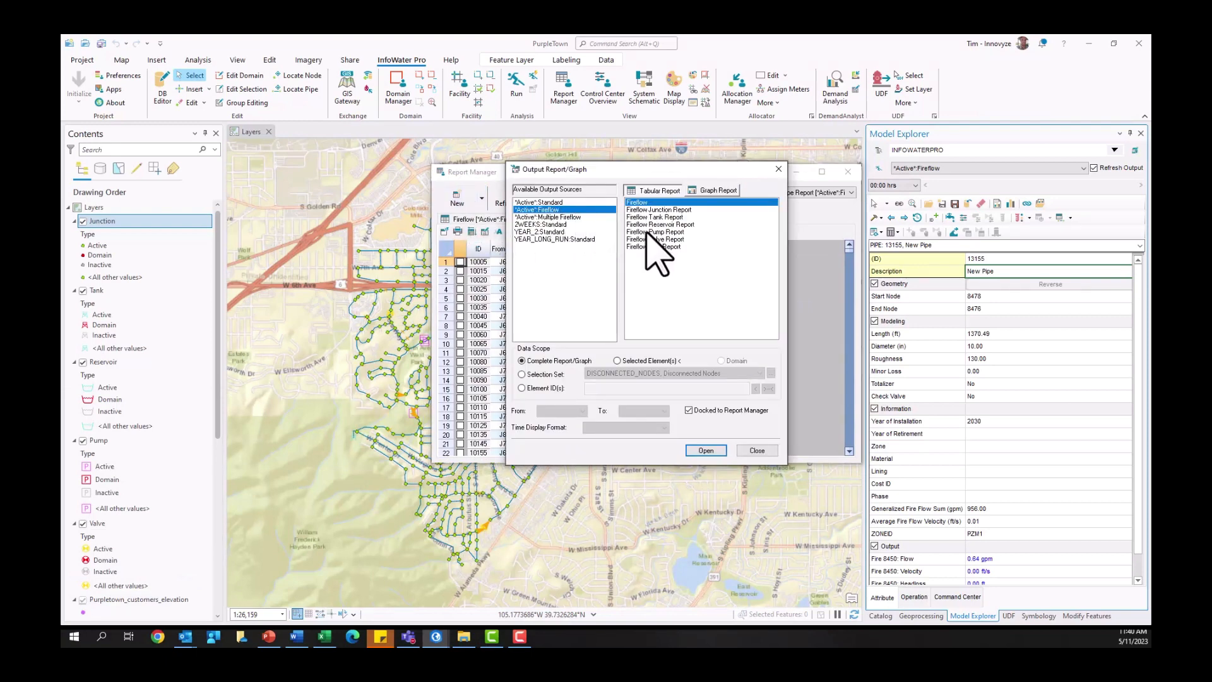
Open the tabular Fireflow Pipe Report for the active fireflow run
{"action": "left_click", "coordinate": [654, 247]}
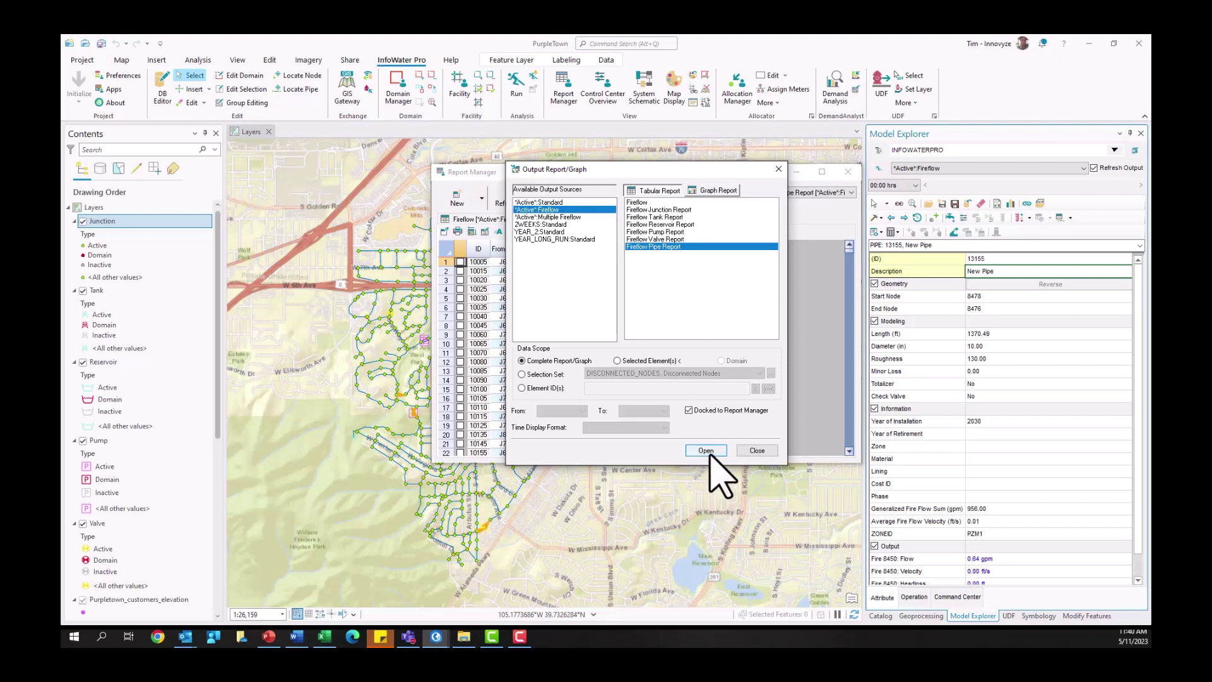
{"action": "left_click", "coordinate": [706, 450]}
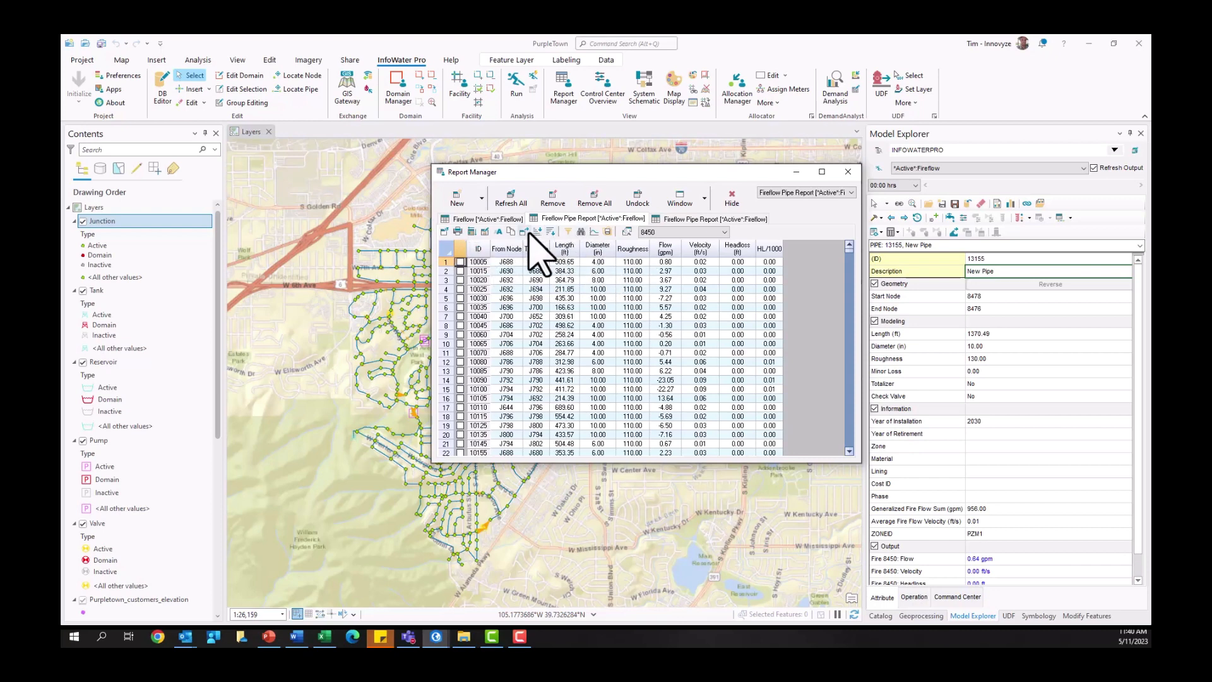
{"action": "mouse_move", "coordinate": [538, 232]}
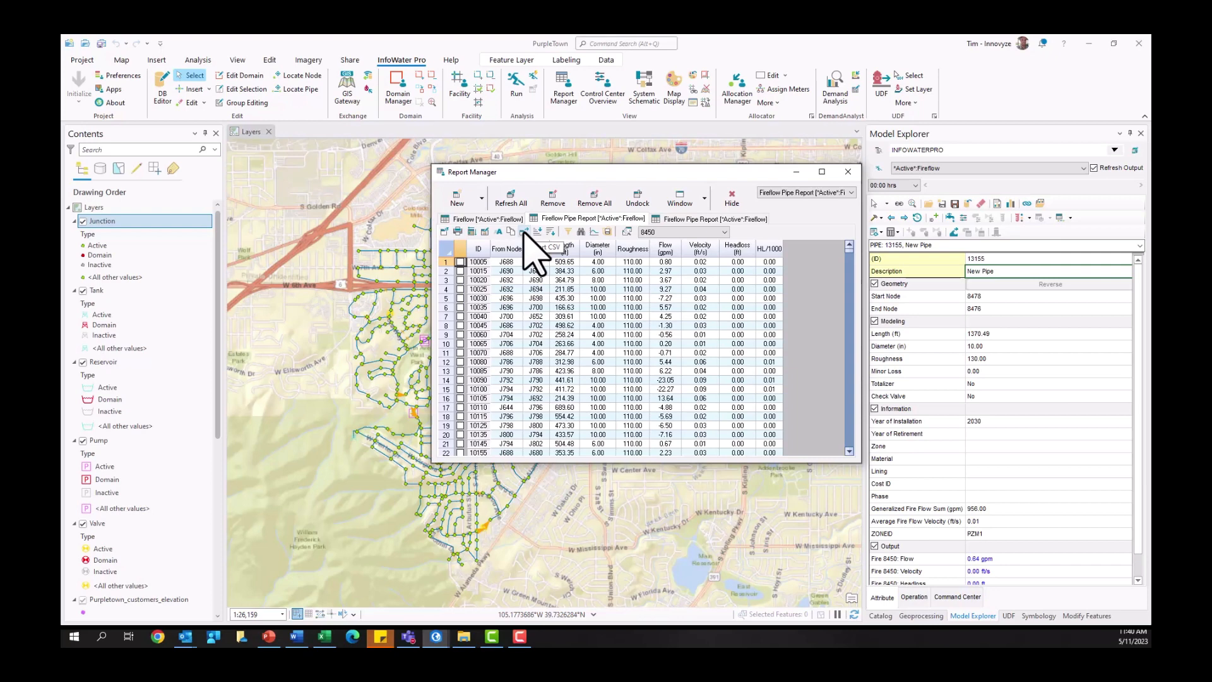
Export all pages of the pipe report to test.csv on the Desktop
{"action": "left_click", "coordinate": [525, 231]}
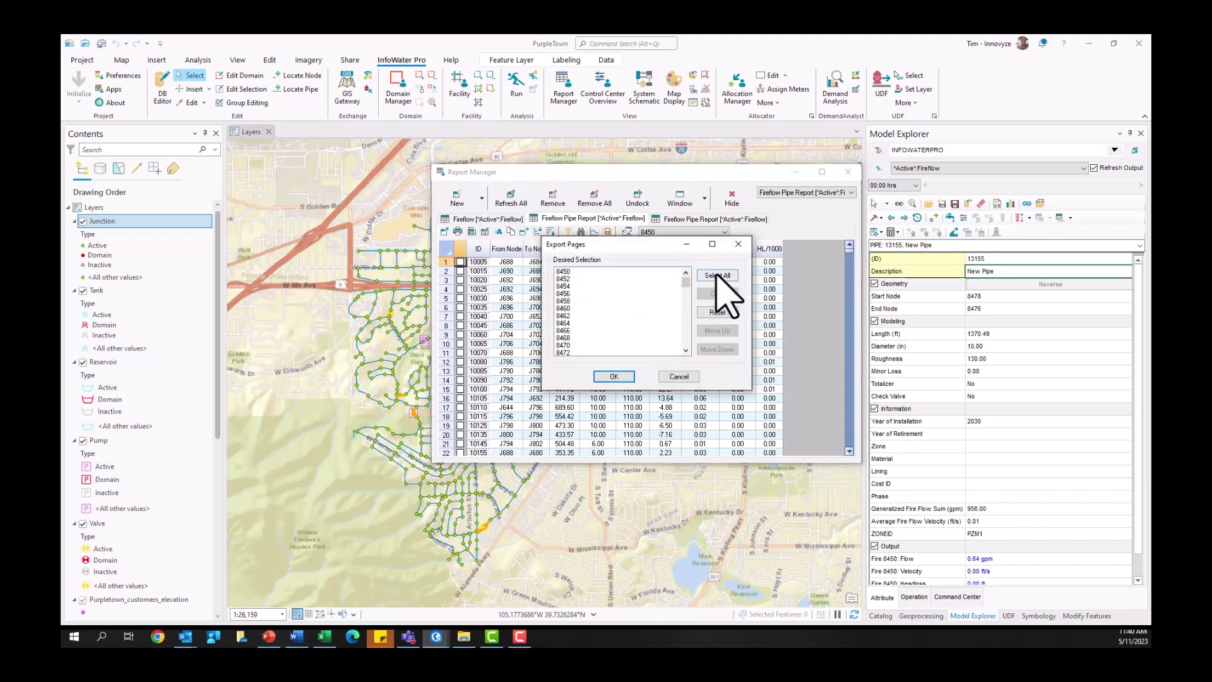
{"action": "left_click", "coordinate": [716, 275]}
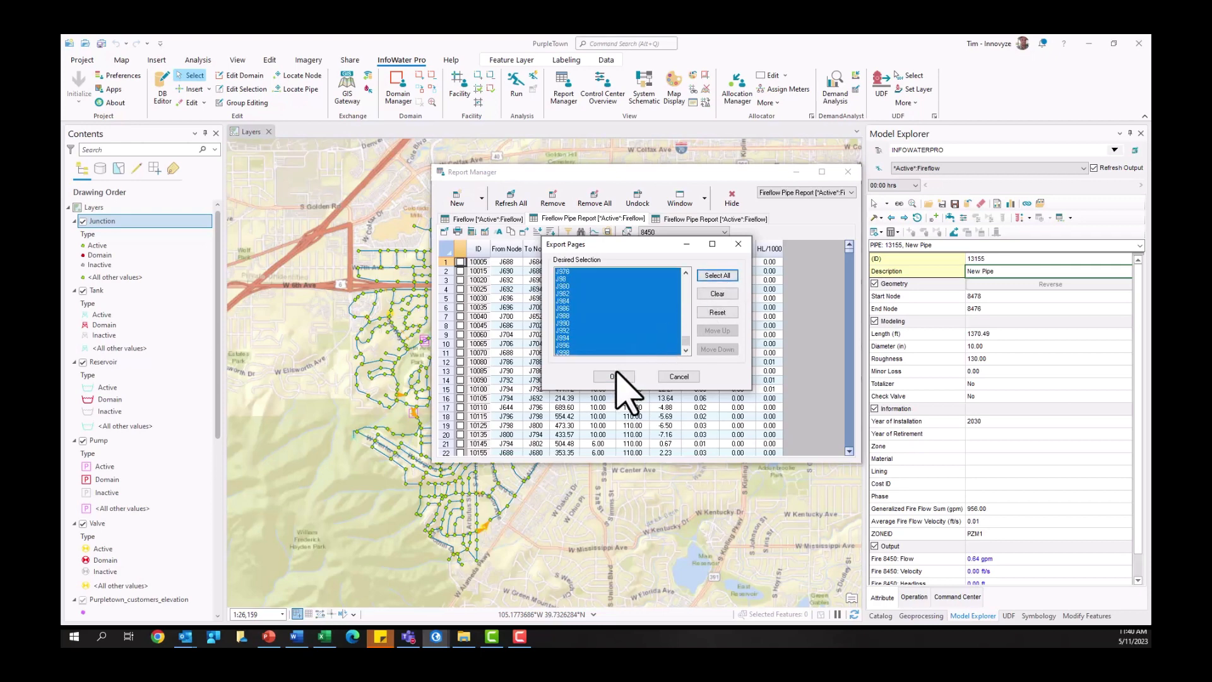
{"action": "left_click", "coordinate": [613, 377]}
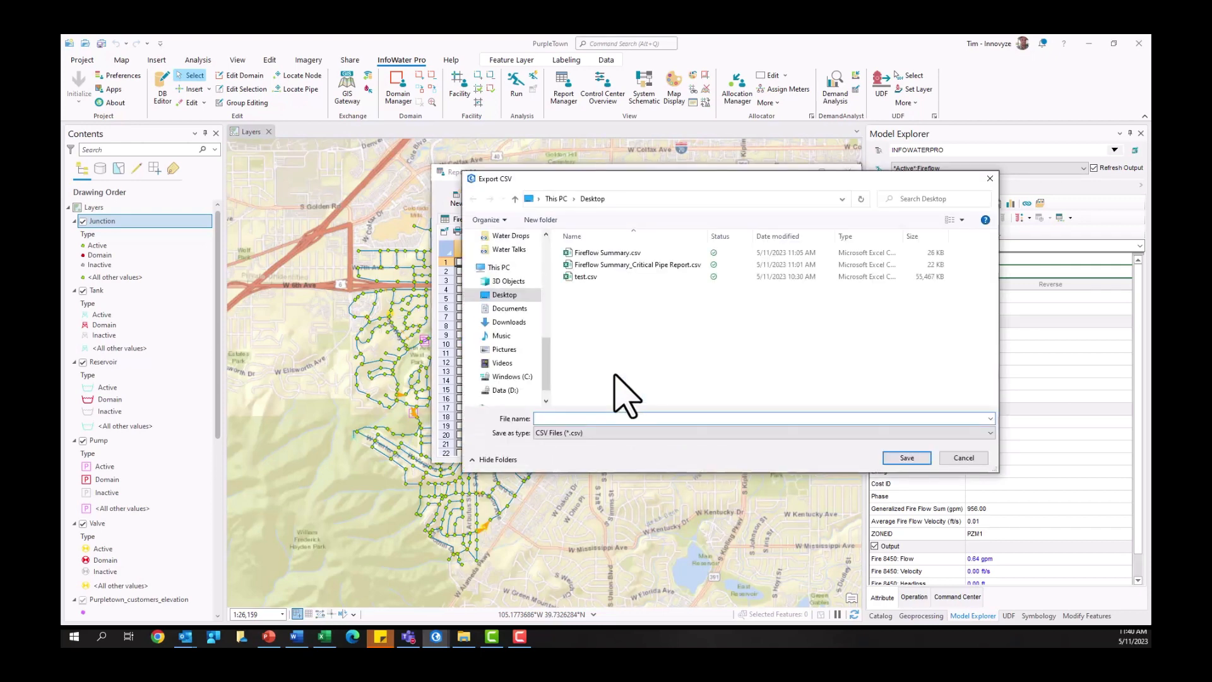
{"action": "left_click", "coordinate": [586, 277]}
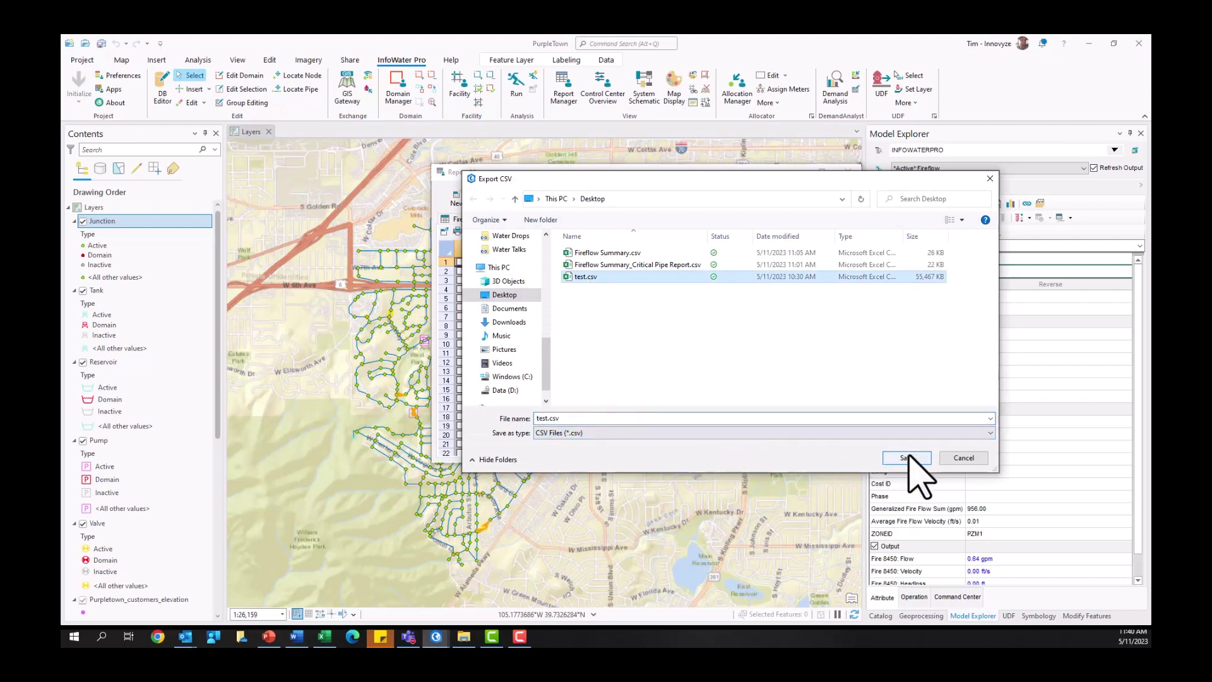
{"action": "left_click", "coordinate": [906, 458]}
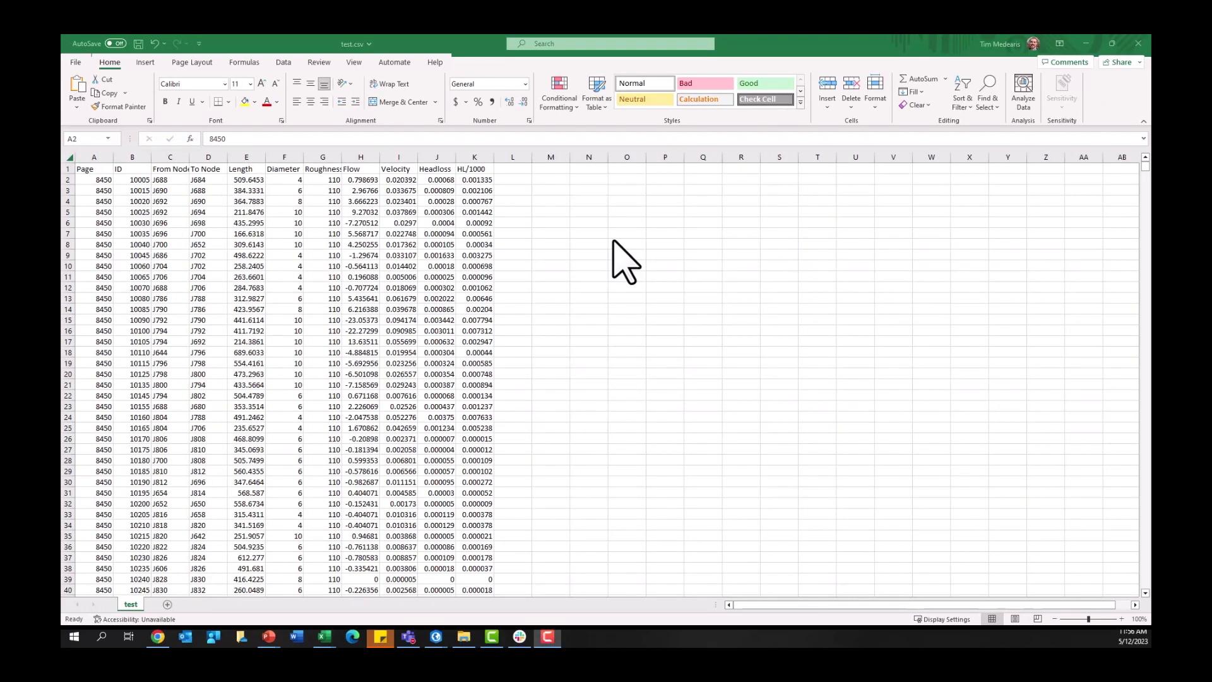
{"action": "mouse_move", "coordinate": [464, 183]}
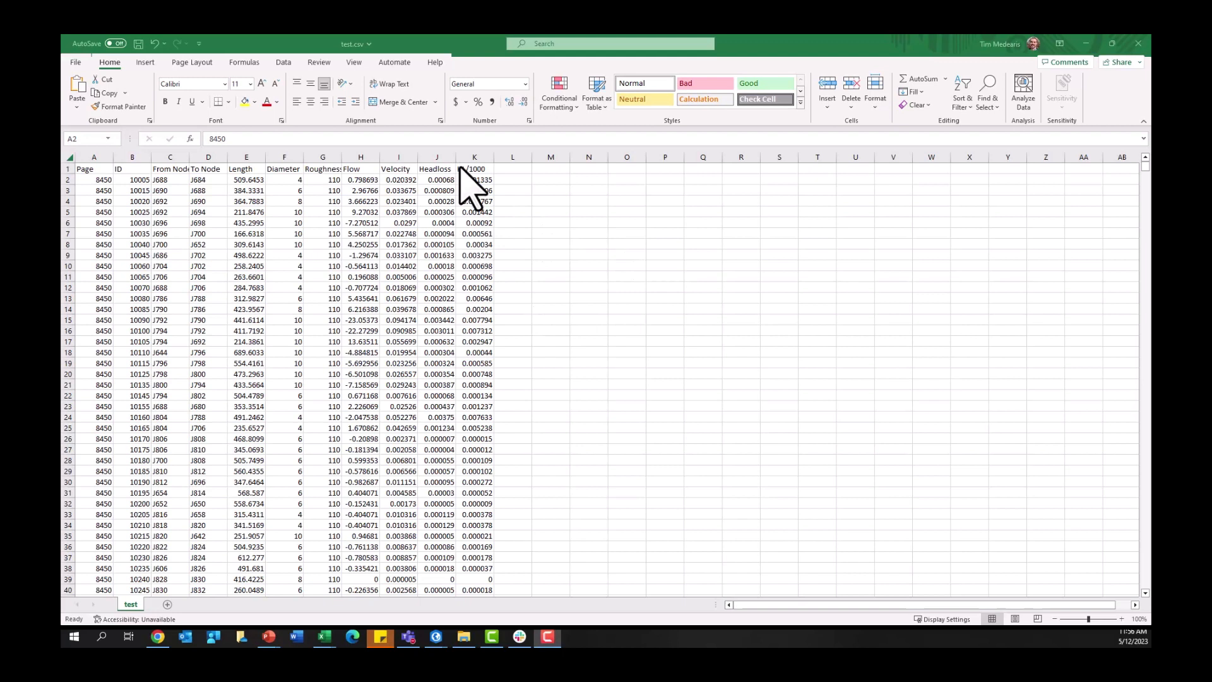
{"action": "mouse_move", "coordinate": [550, 190]}
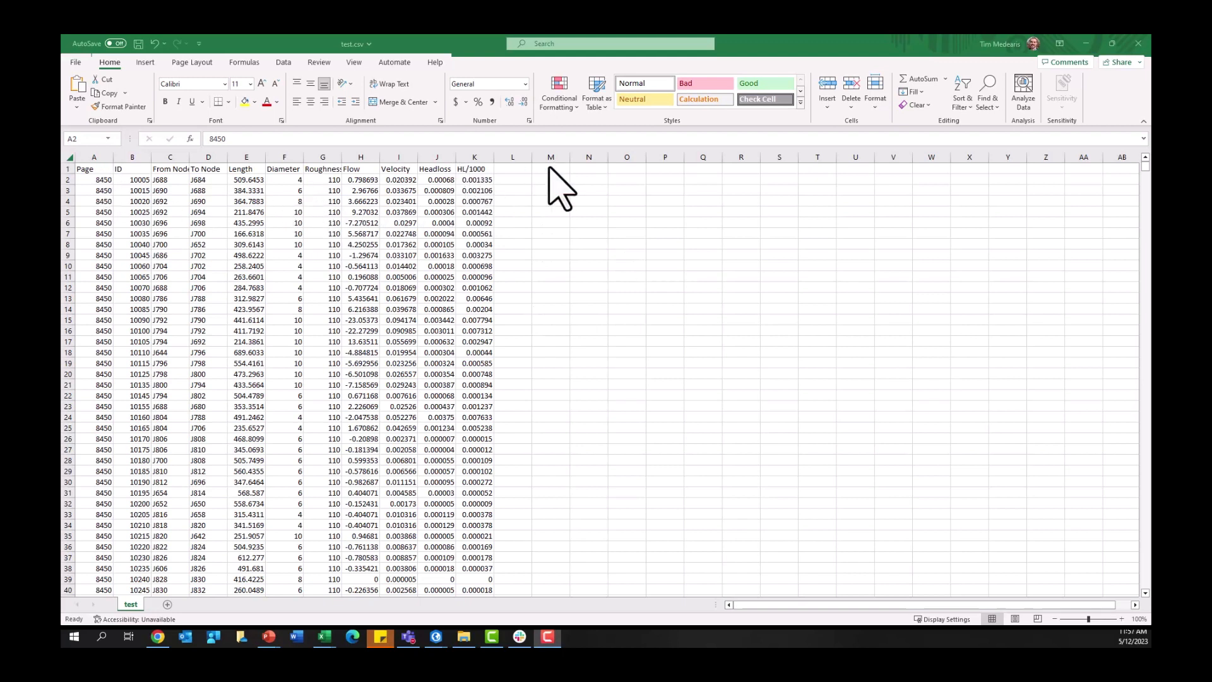
{"action": "mouse_move", "coordinate": [399, 189]}
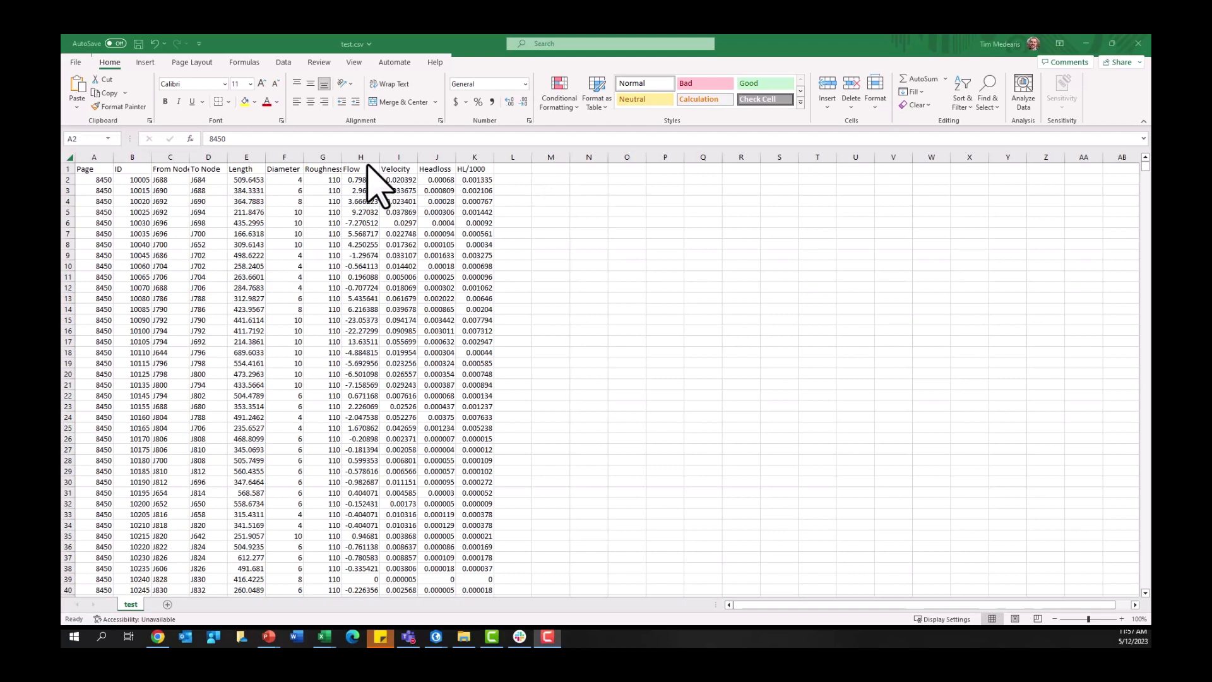
{"action": "mouse_move", "coordinate": [139, 187]}
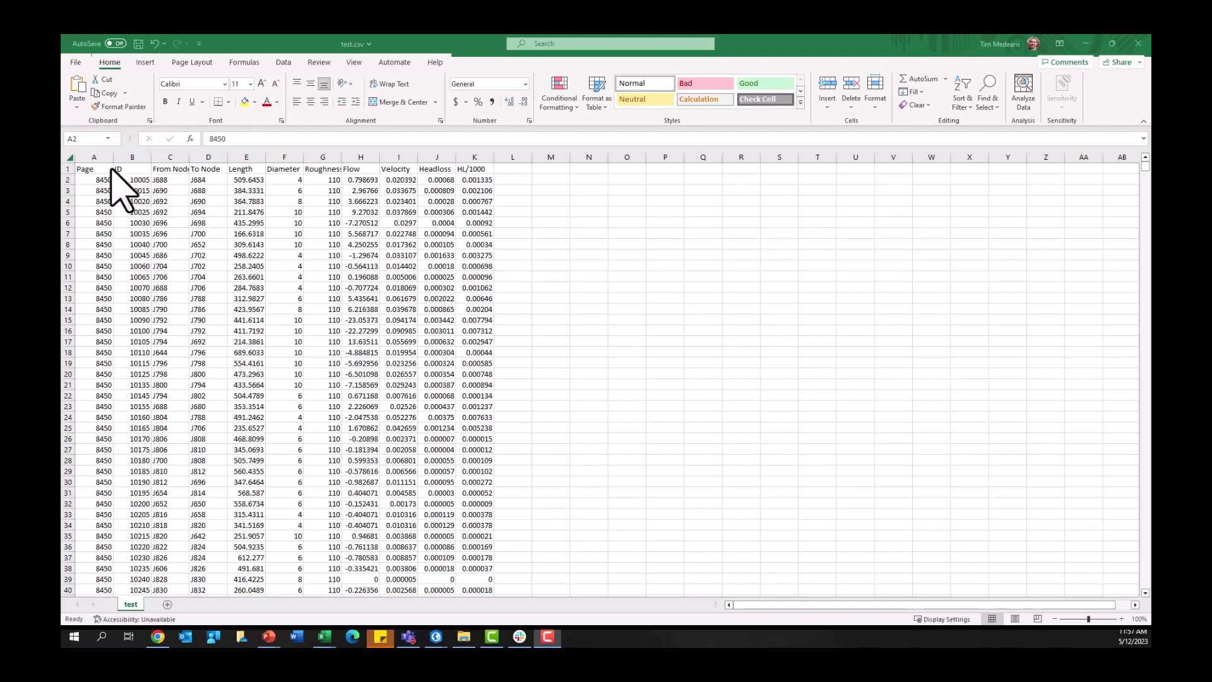
Select the Page header cell in test.csv to begin renaming it
{"action": "left_click", "coordinate": [87, 169]}
{"action": "type", "text": "Hydrant ID"}
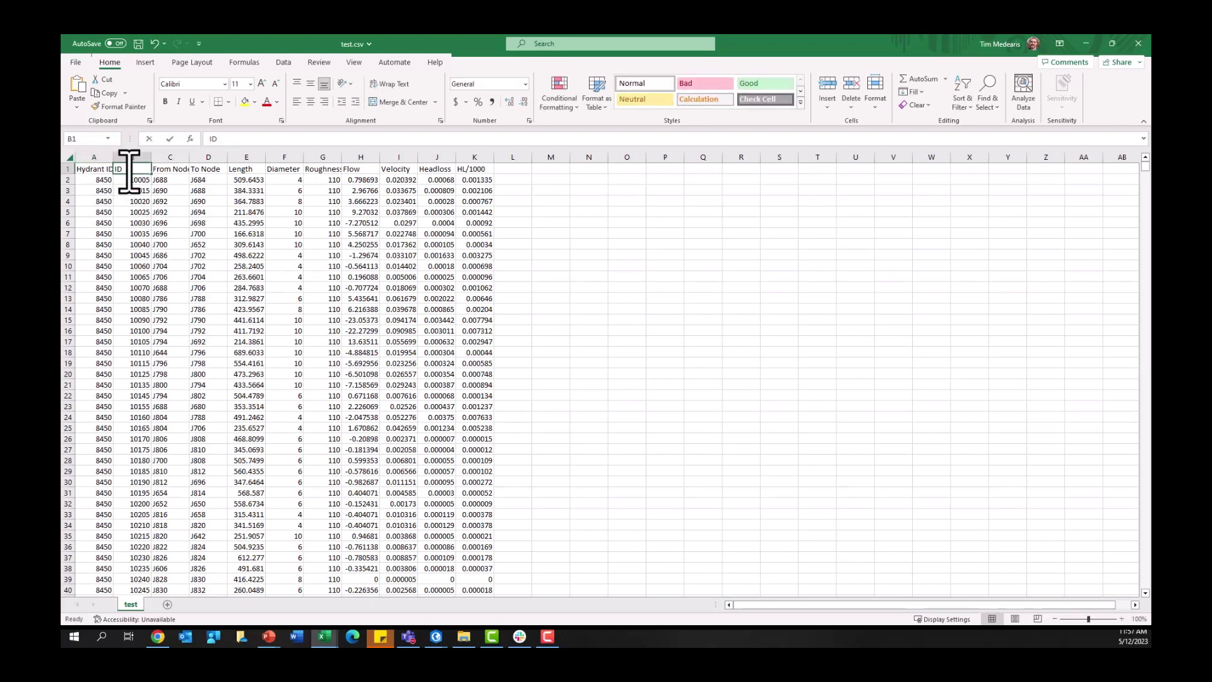
Rename the header to Pipe ID, delete the Headloss and Hydrant ID columns, and select Pipe ID, Flow, Velocity
{"action": "type", "text": "Pipe"}
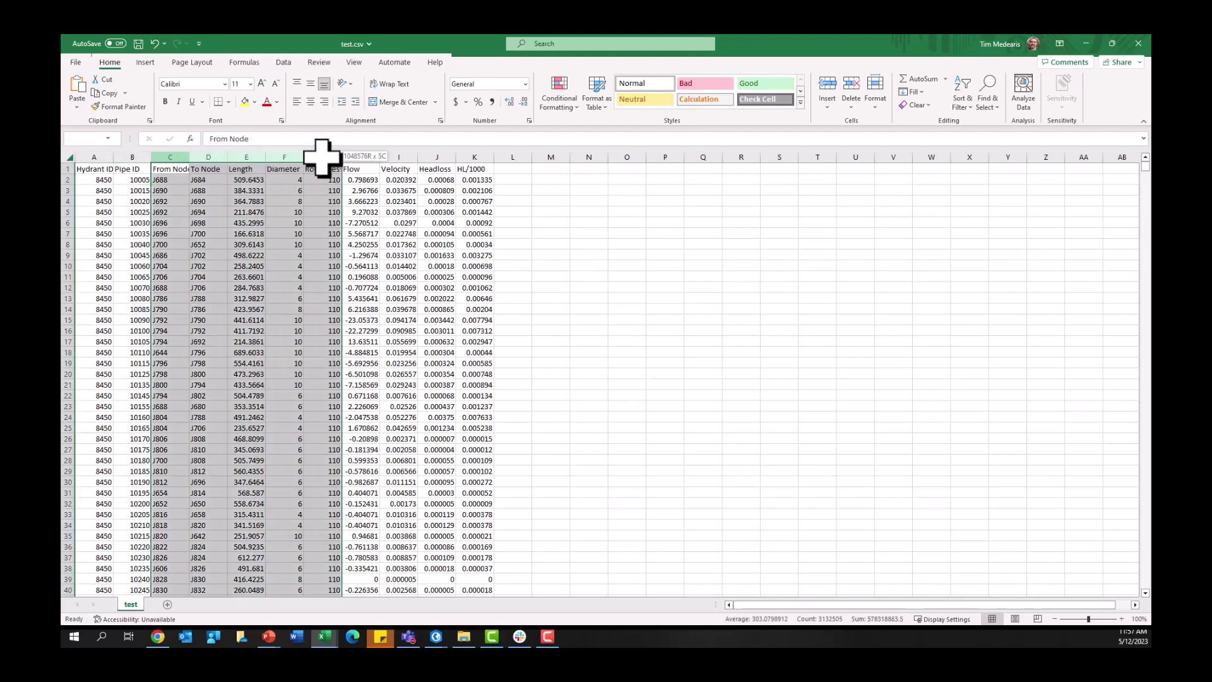
{"action": "right_click", "coordinate": [169, 169]}
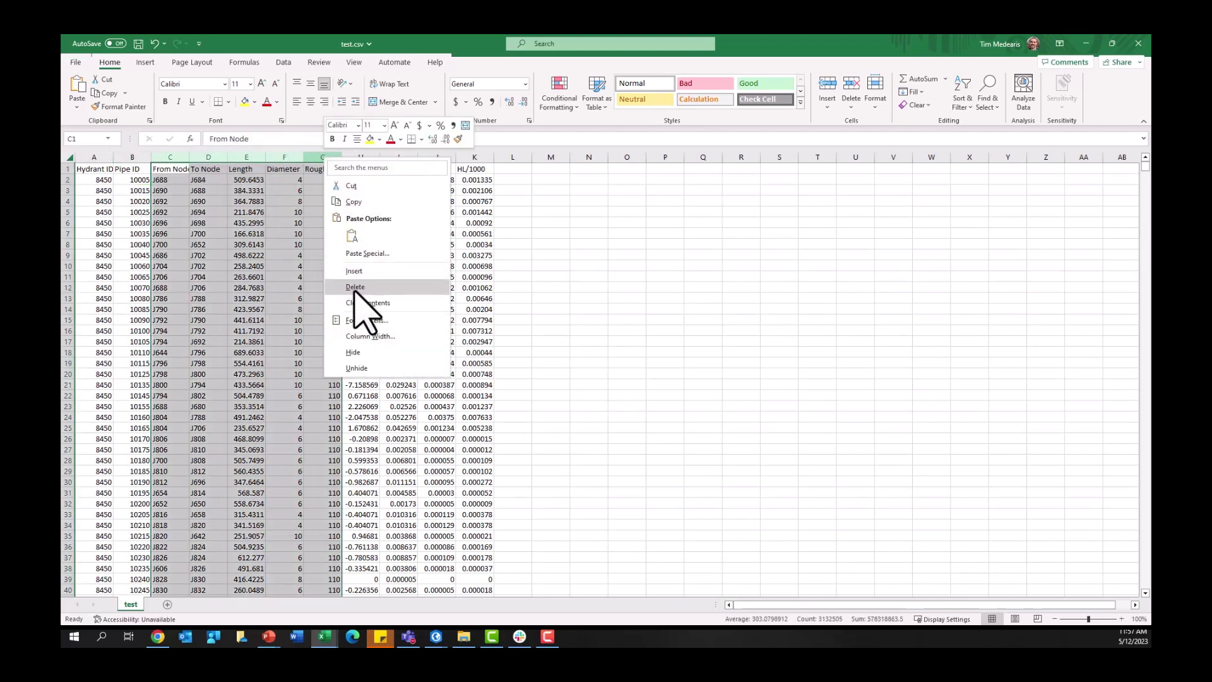
{"action": "left_click", "coordinate": [354, 287]}
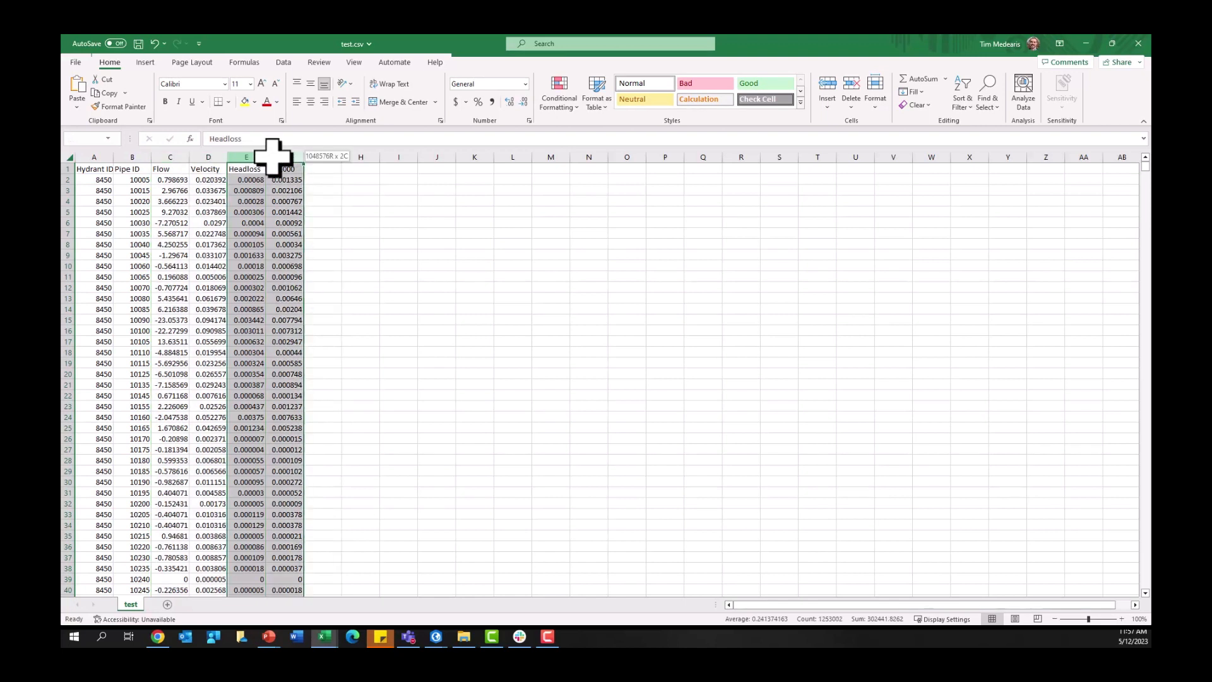
{"action": "right_click", "coordinate": [245, 156]}
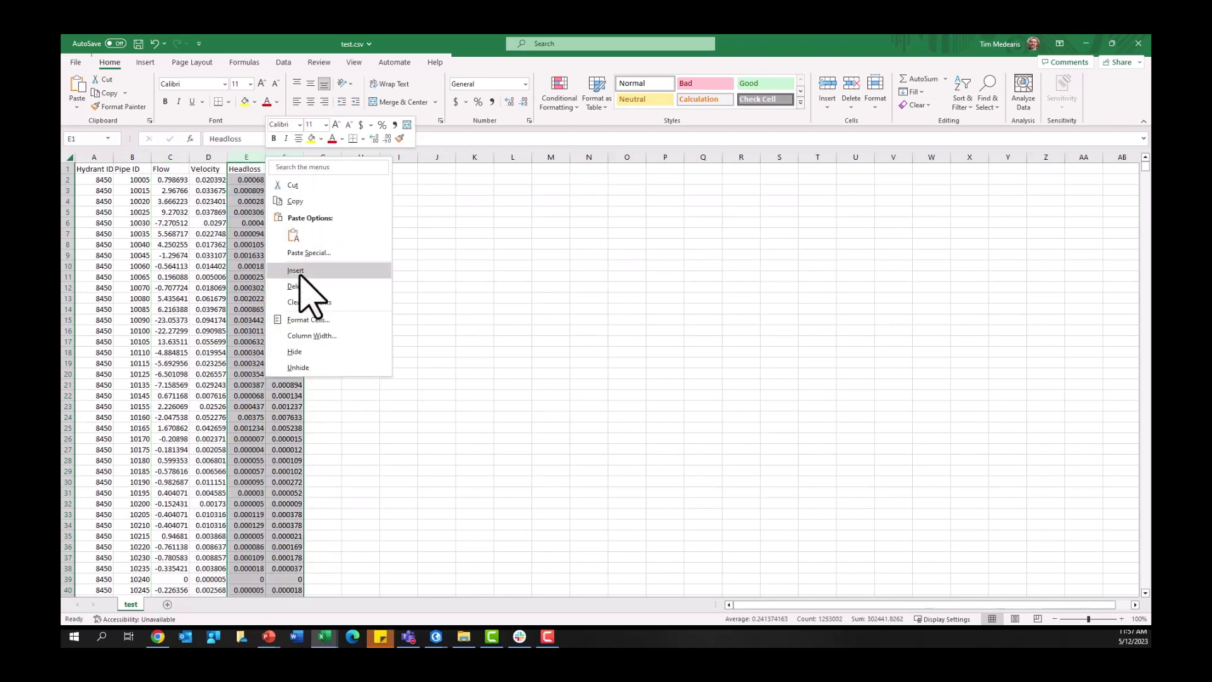
{"action": "left_click", "coordinate": [296, 285]}
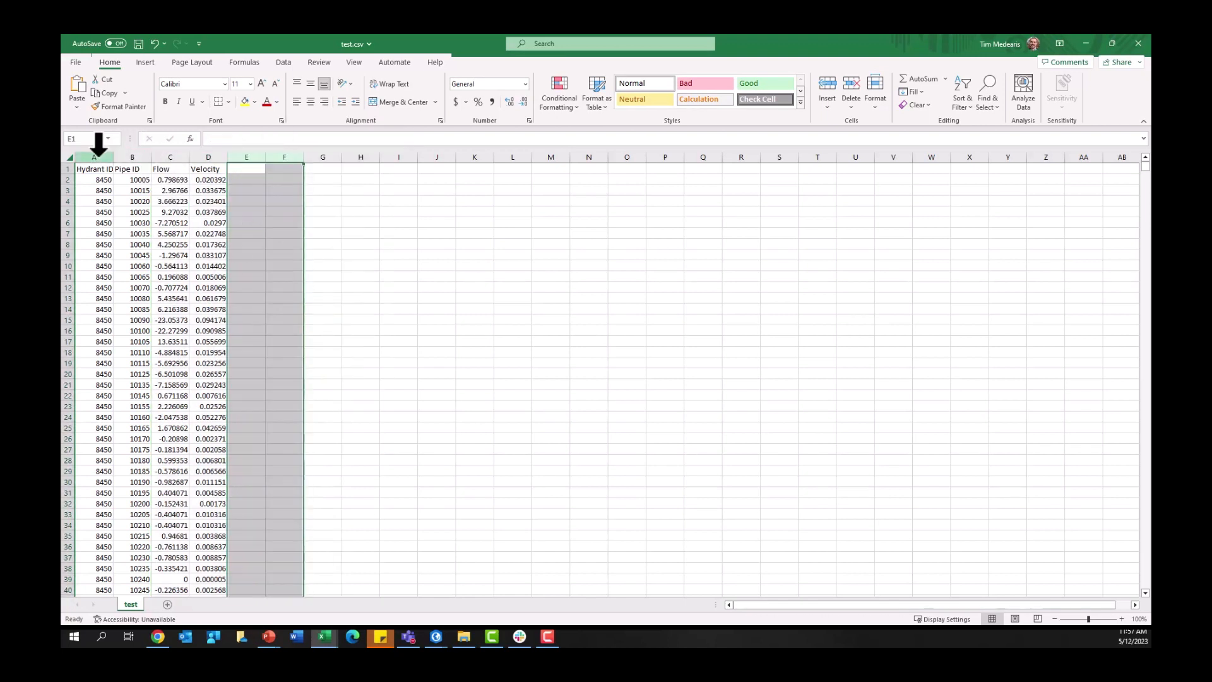
{"action": "right_click", "coordinate": [94, 156]}
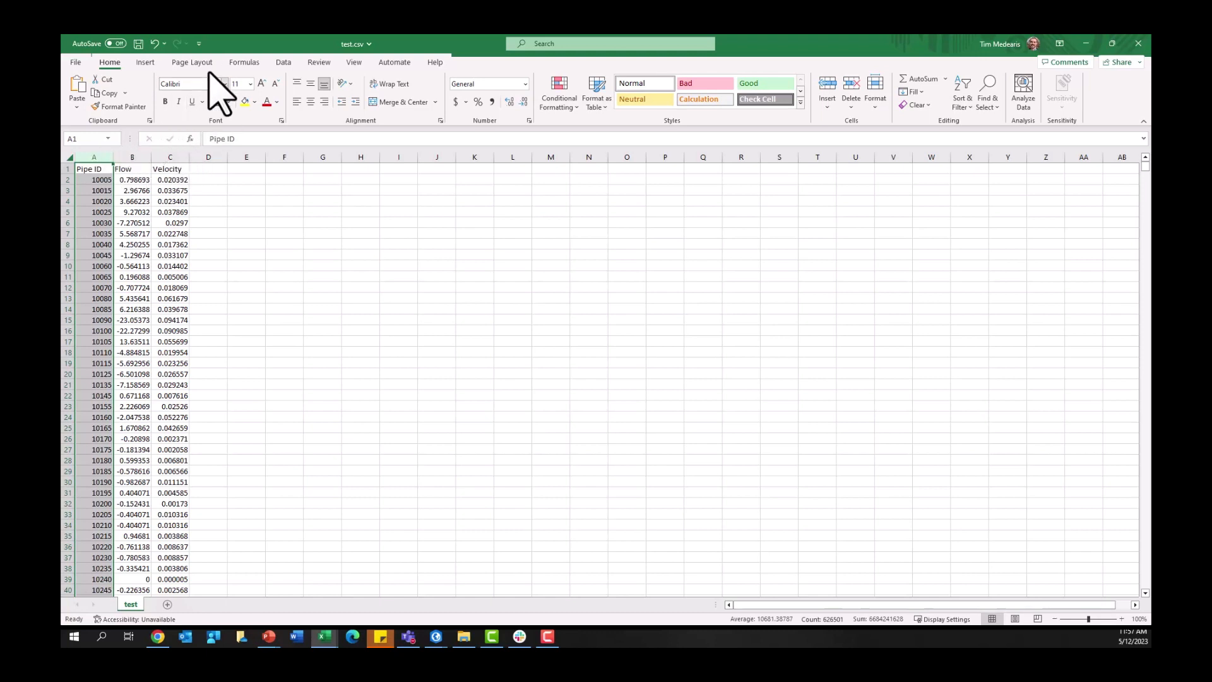
{"action": "left_click_drag", "start_coordinate": [92, 168], "coordinate": [169, 168]}
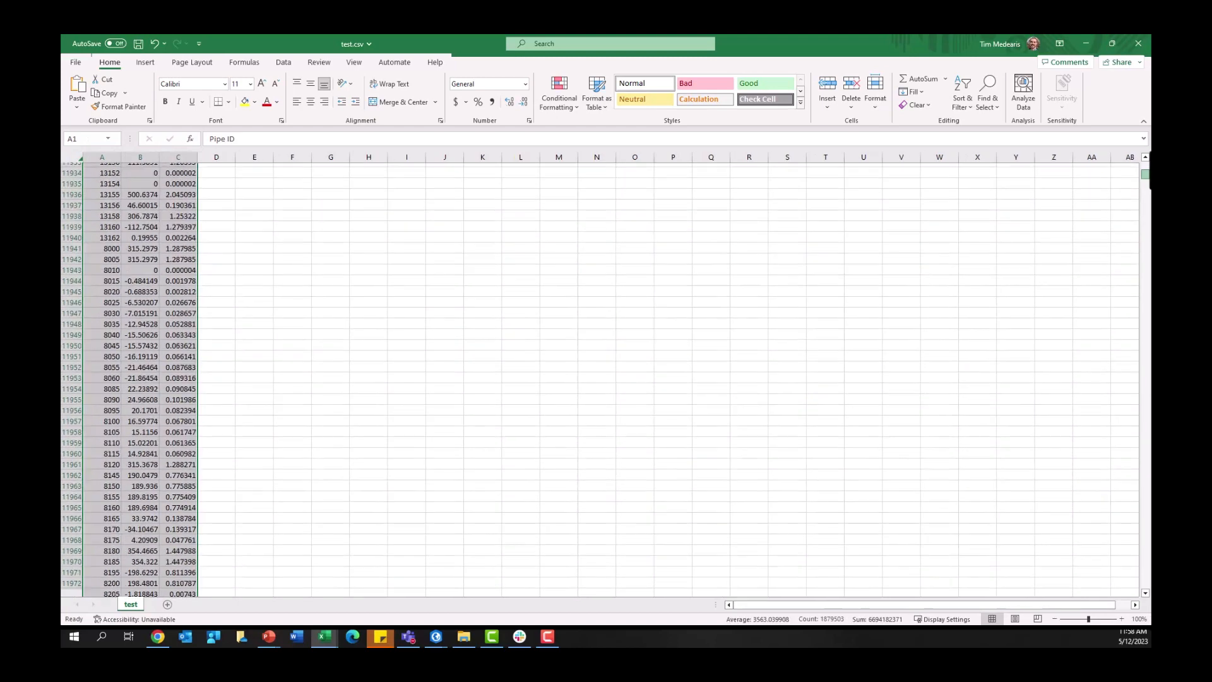
Insert a PivotTable on a new sheet with Pipe ID rows and Sum of Flow
{"action": "left_click", "coordinate": [81, 91]}
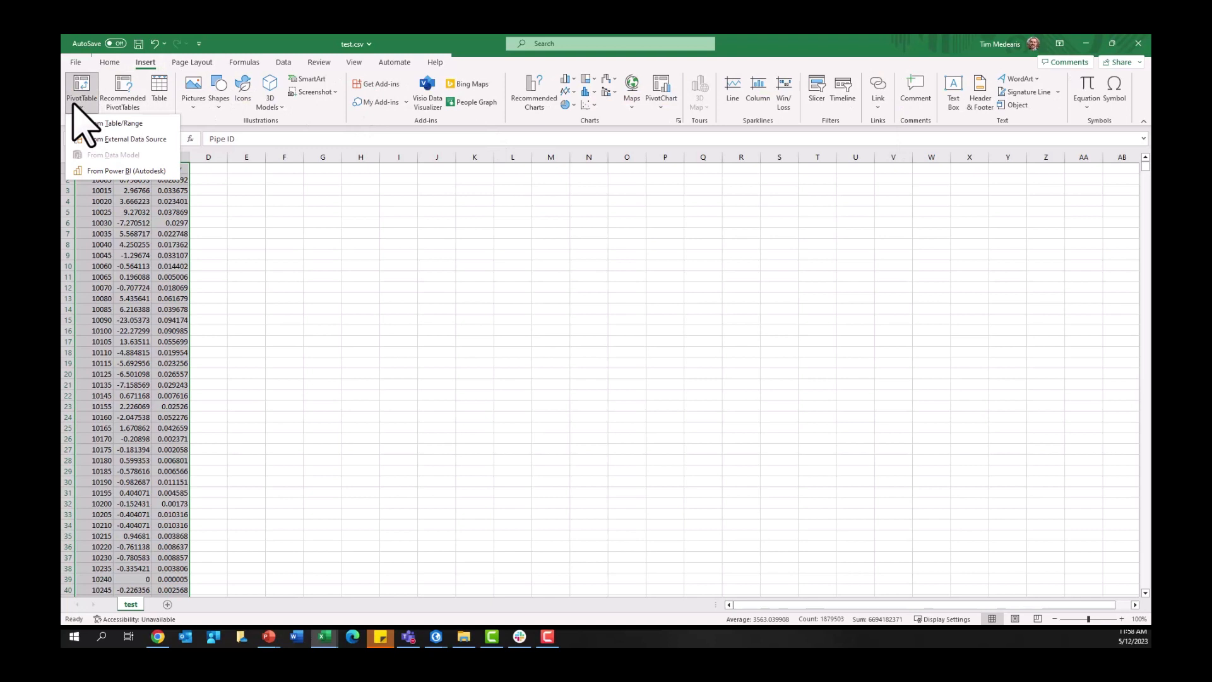
{"action": "left_click", "coordinate": [113, 123]}
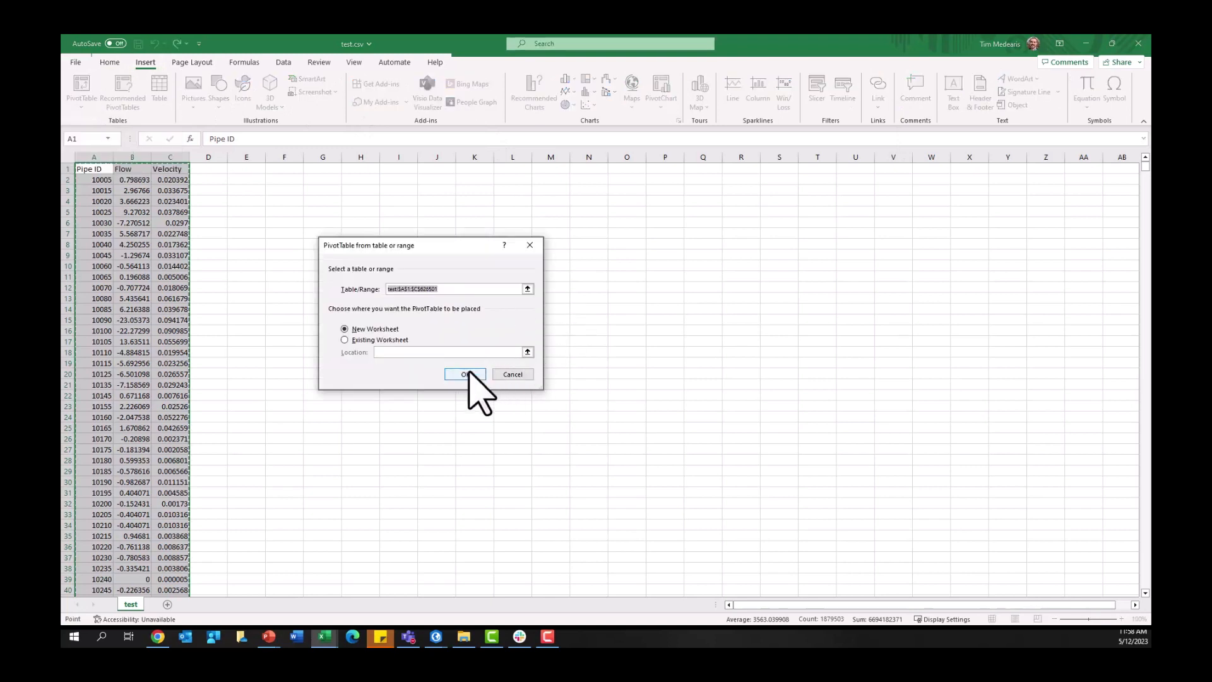
{"action": "left_click", "coordinate": [464, 374]}
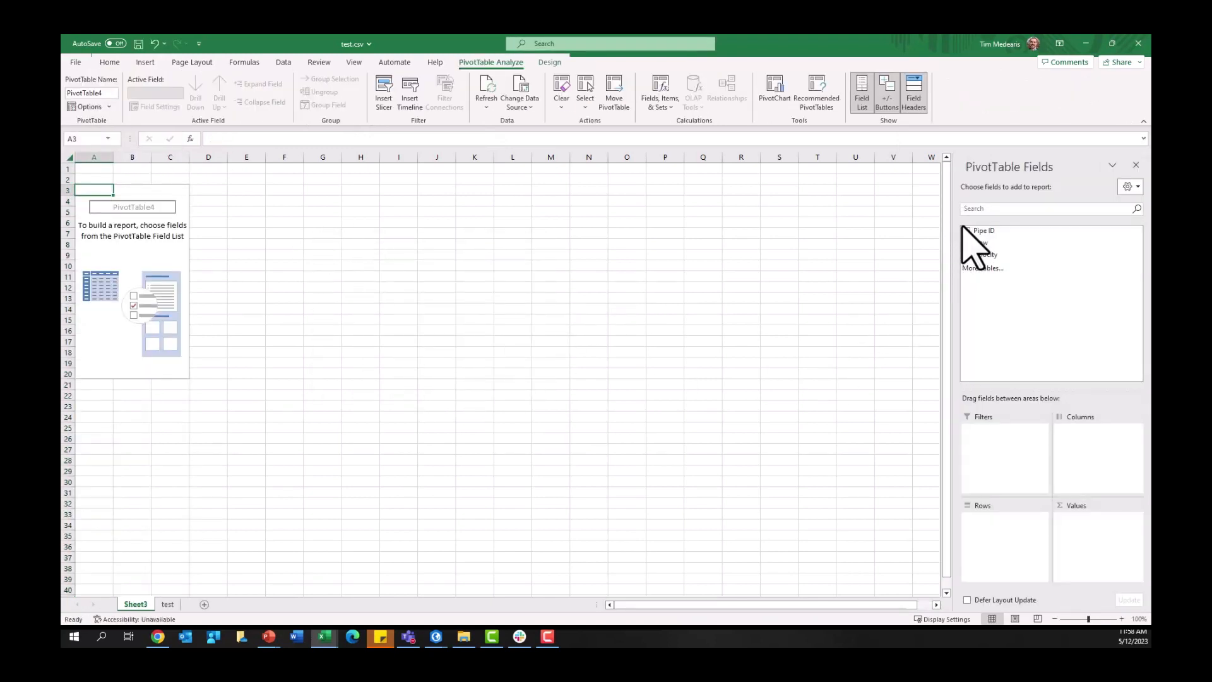
{"action": "left_click", "coordinate": [967, 230]}
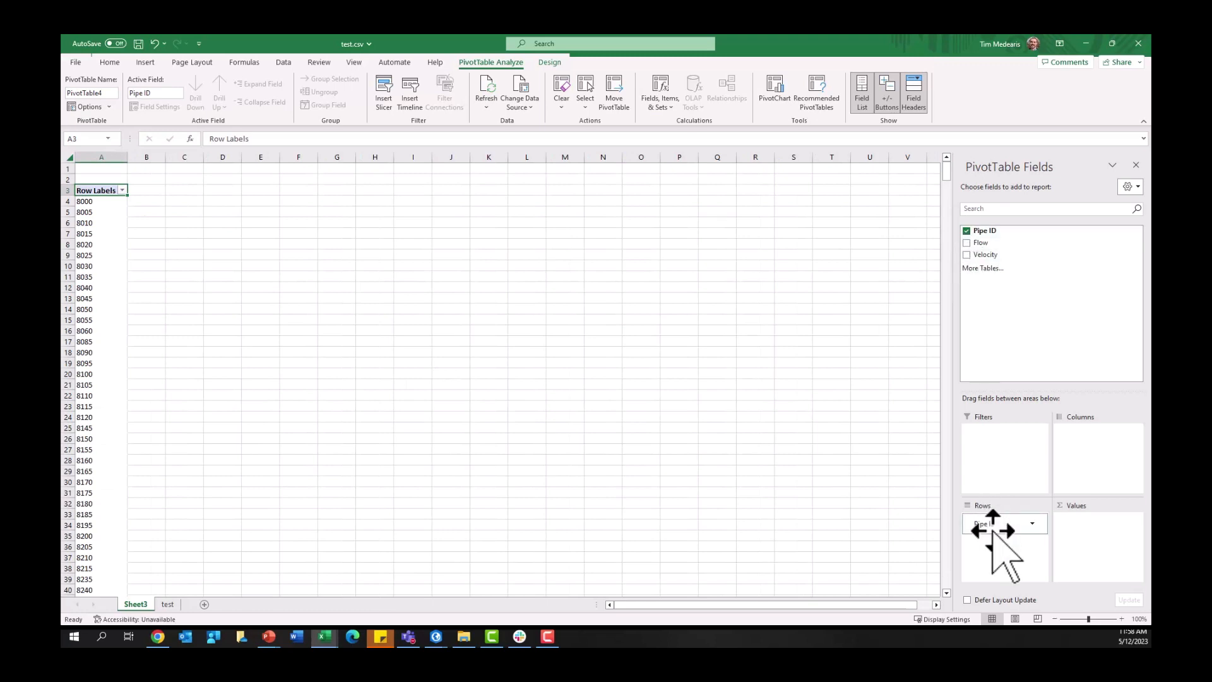
{"action": "left_click", "coordinate": [967, 243]}
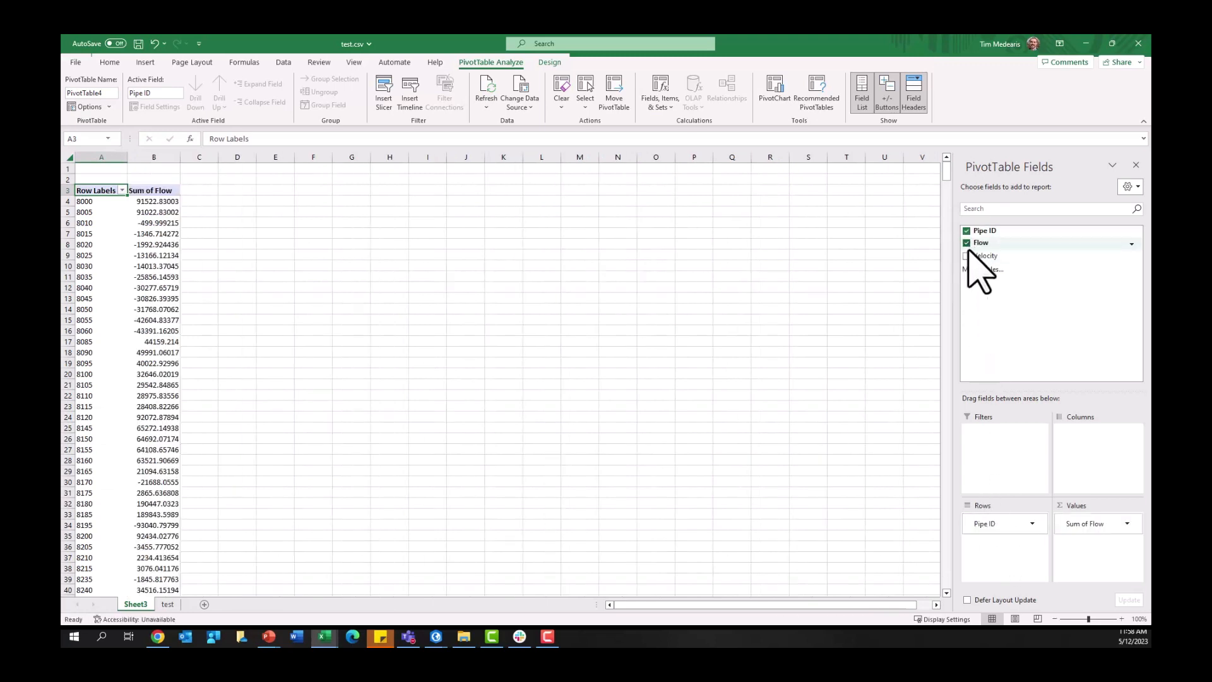
Add Velocity summarized as Average, then remove it again from the pivot
{"action": "left_click", "coordinate": [967, 255]}
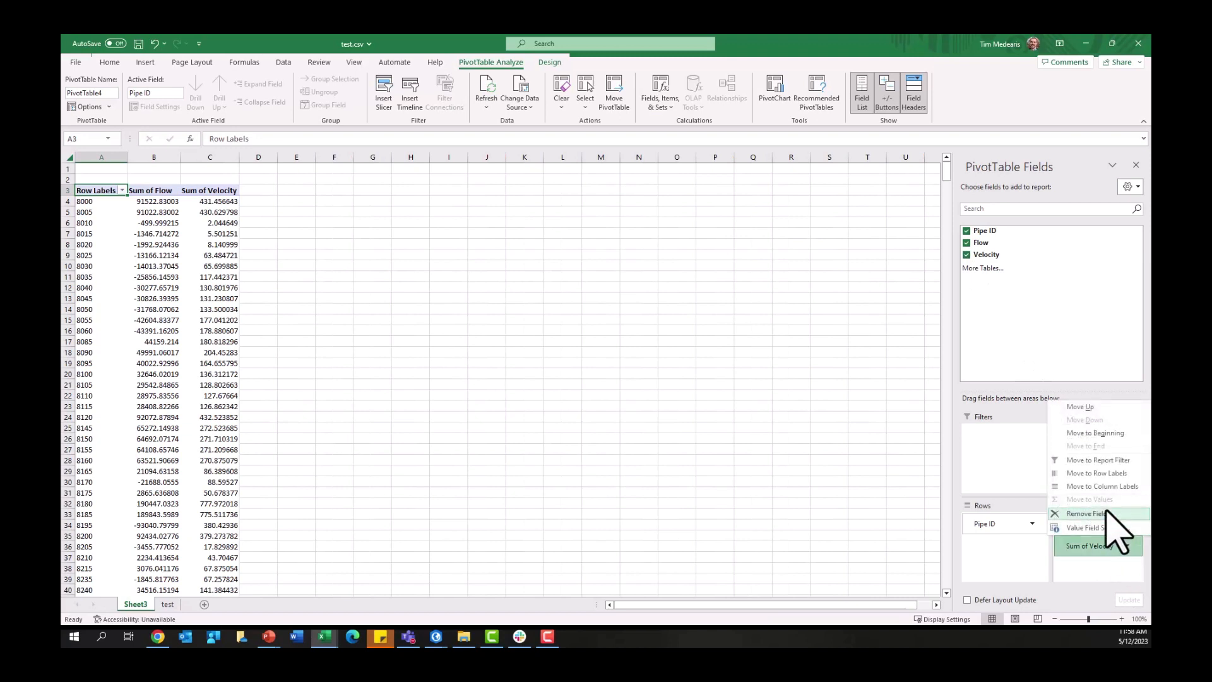
{"action": "left_click", "coordinate": [1087, 528]}
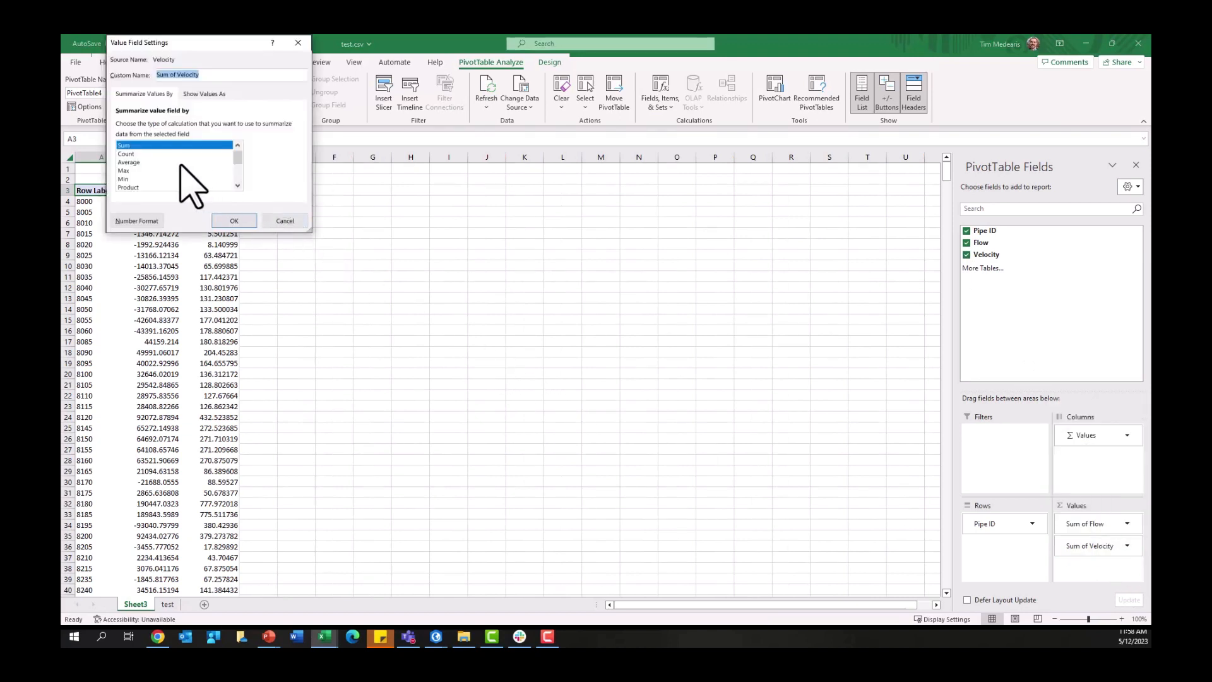
{"action": "left_click", "coordinate": [234, 220]}
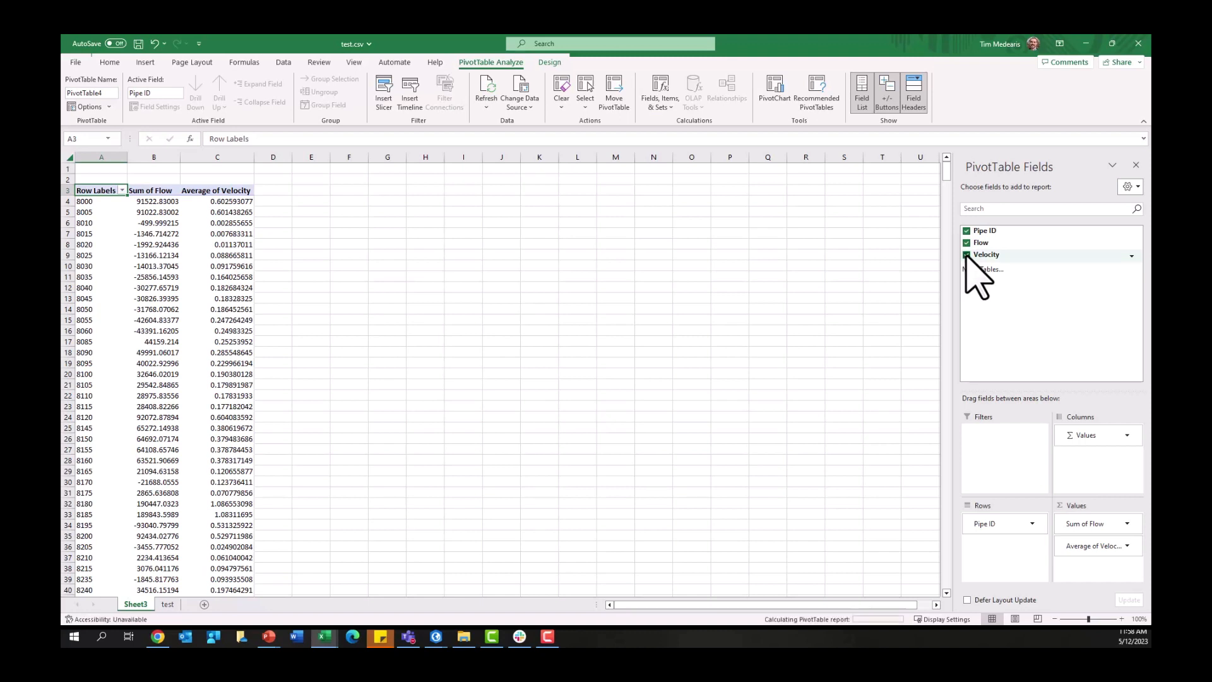
{"action": "left_click", "coordinate": [967, 255]}
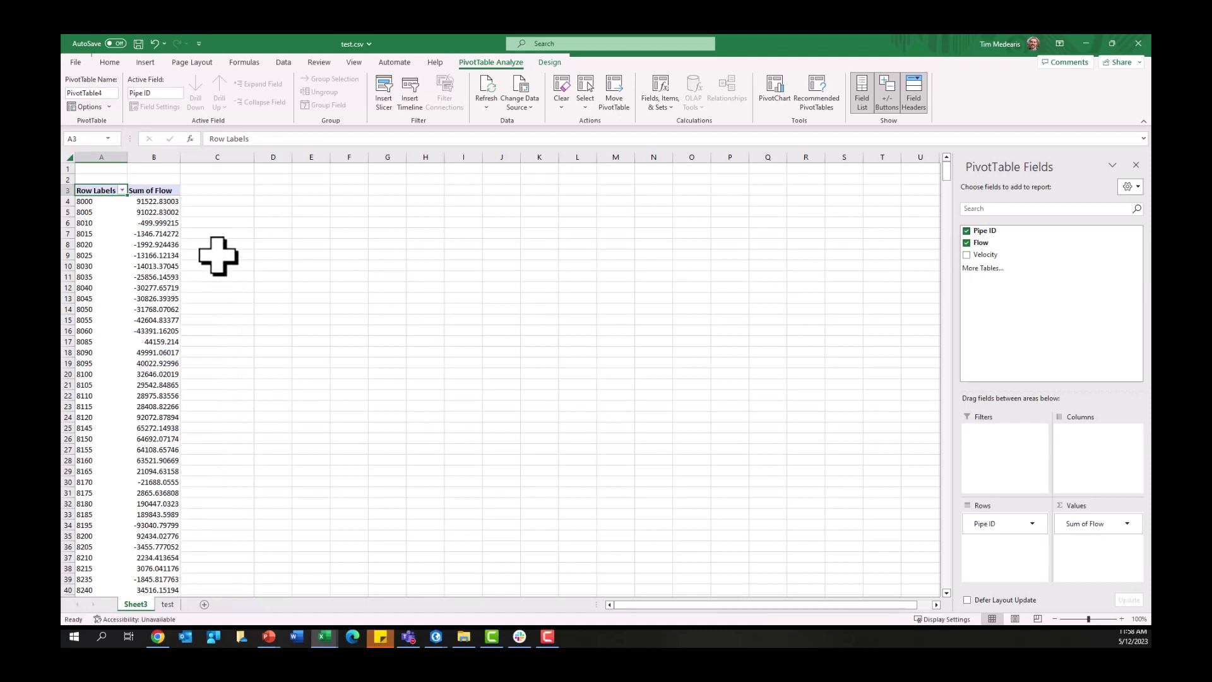
{"action": "mouse_move", "coordinate": [171, 197]}
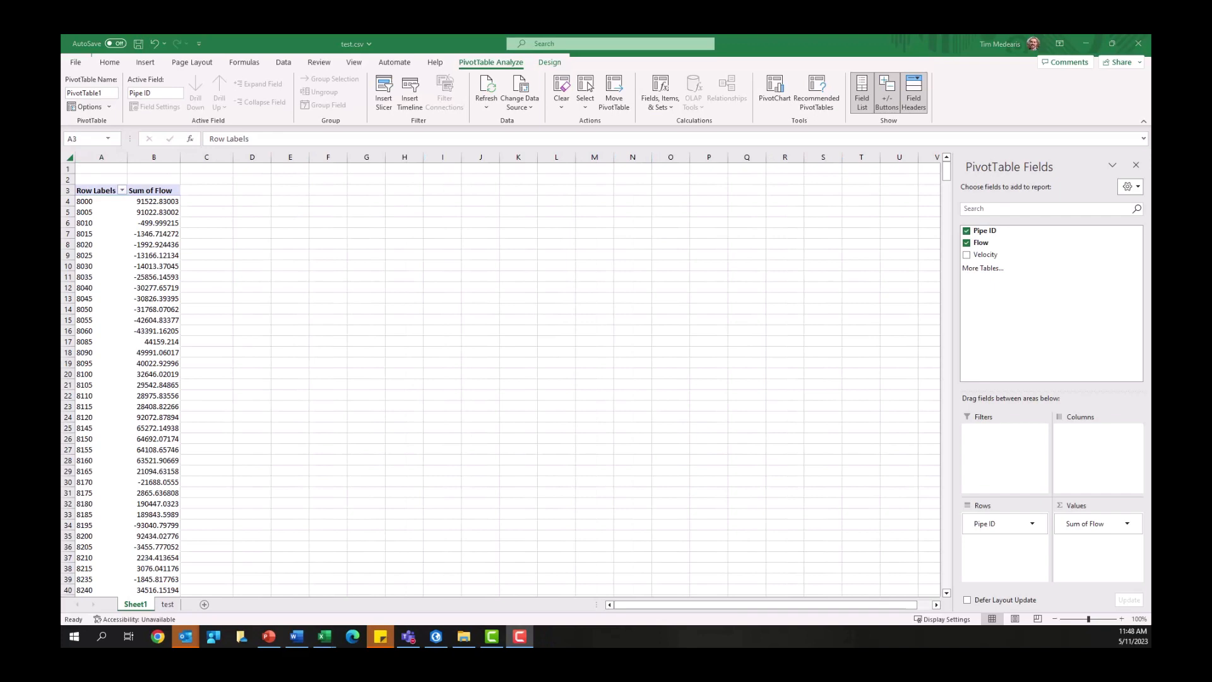
{"action": "mouse_move", "coordinate": [402, 623]}
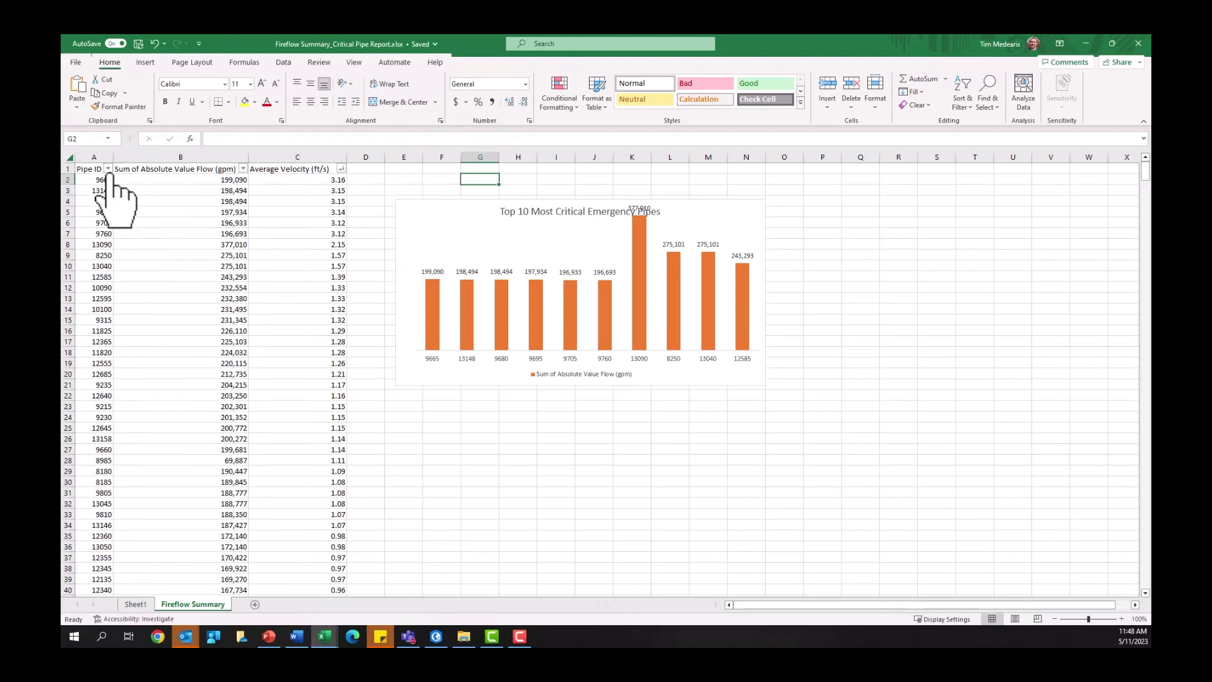
{"action": "mouse_move", "coordinate": [208, 170]}
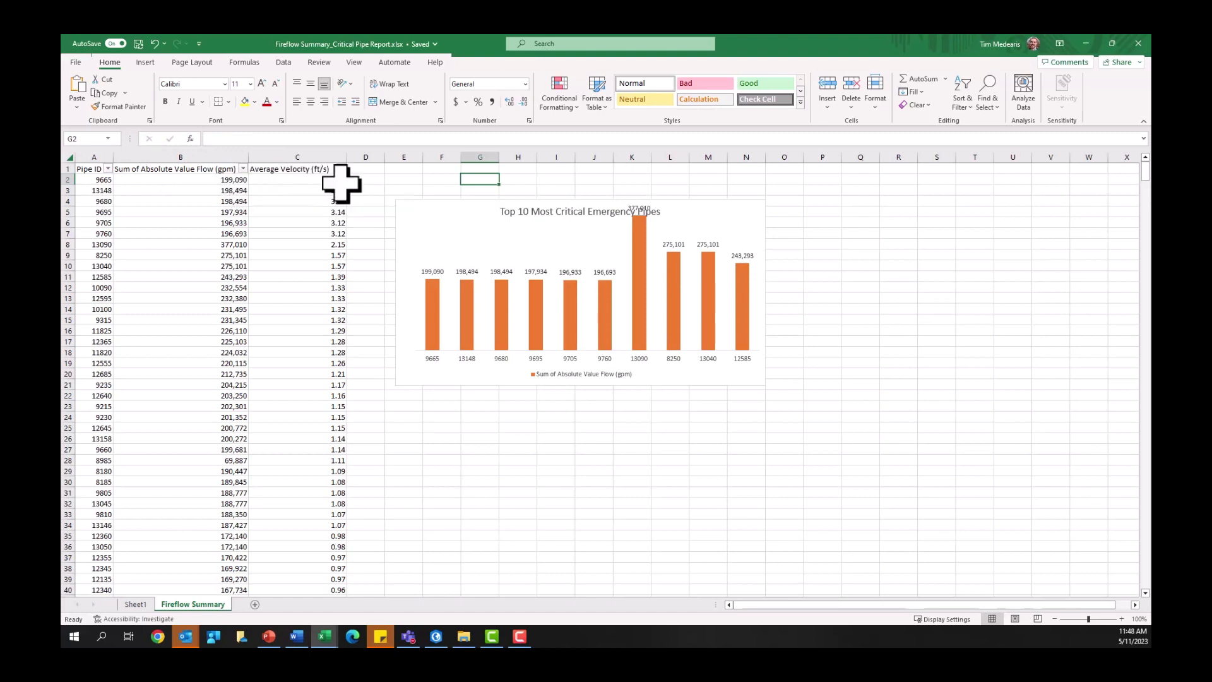
Sort the Fireflow Summary by flow largest to smallest, then return to the InfoWater Pro map
{"action": "left_click", "coordinate": [242, 170]}
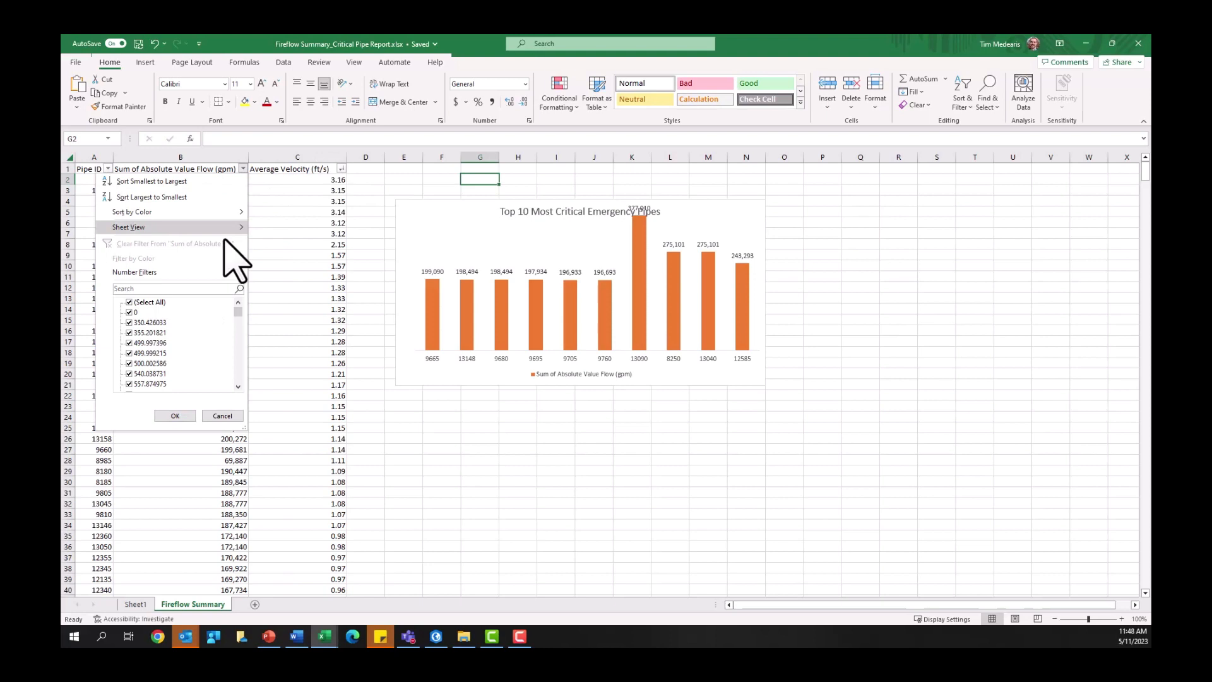
{"action": "left_click", "coordinate": [150, 196]}
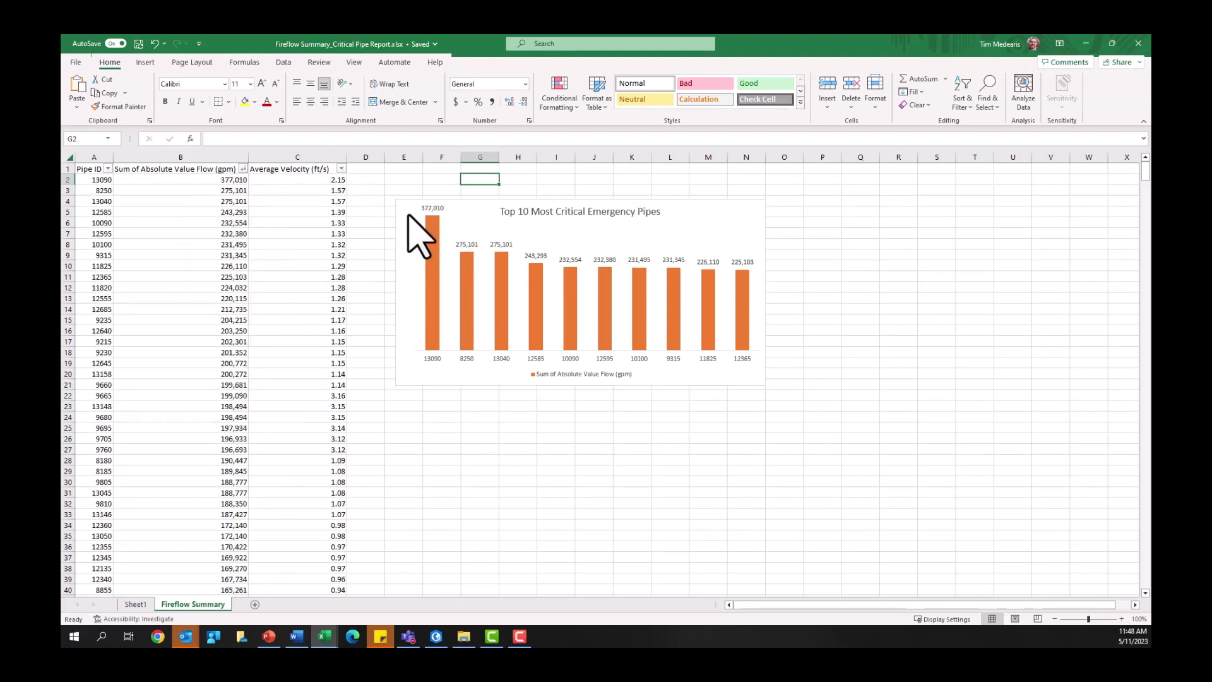
{"action": "mouse_move", "coordinate": [559, 272]}
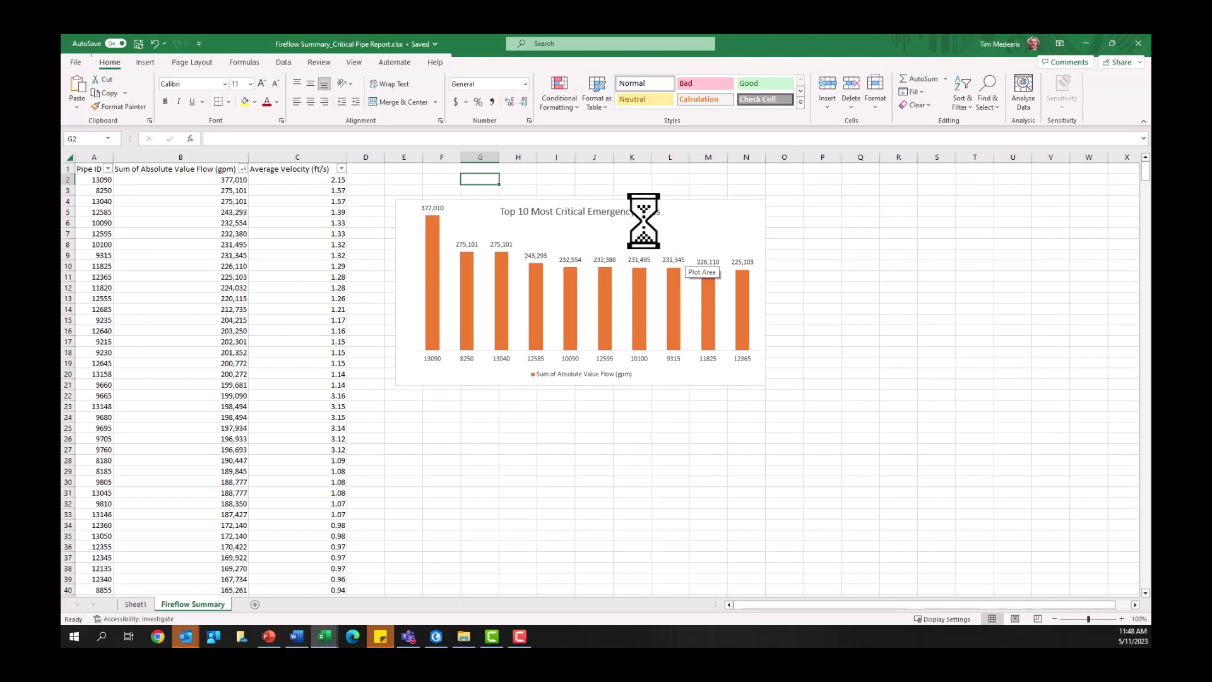
{"action": "mouse_move", "coordinate": [634, 212]}
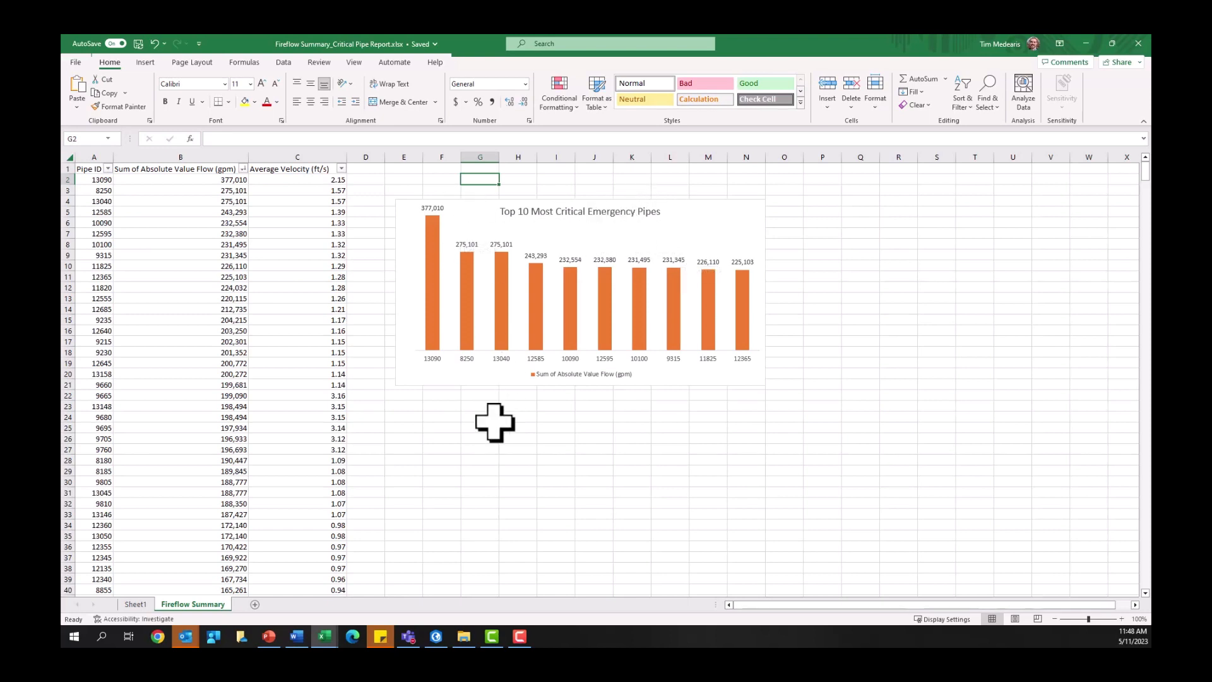
{"action": "left_click", "coordinate": [436, 636]}
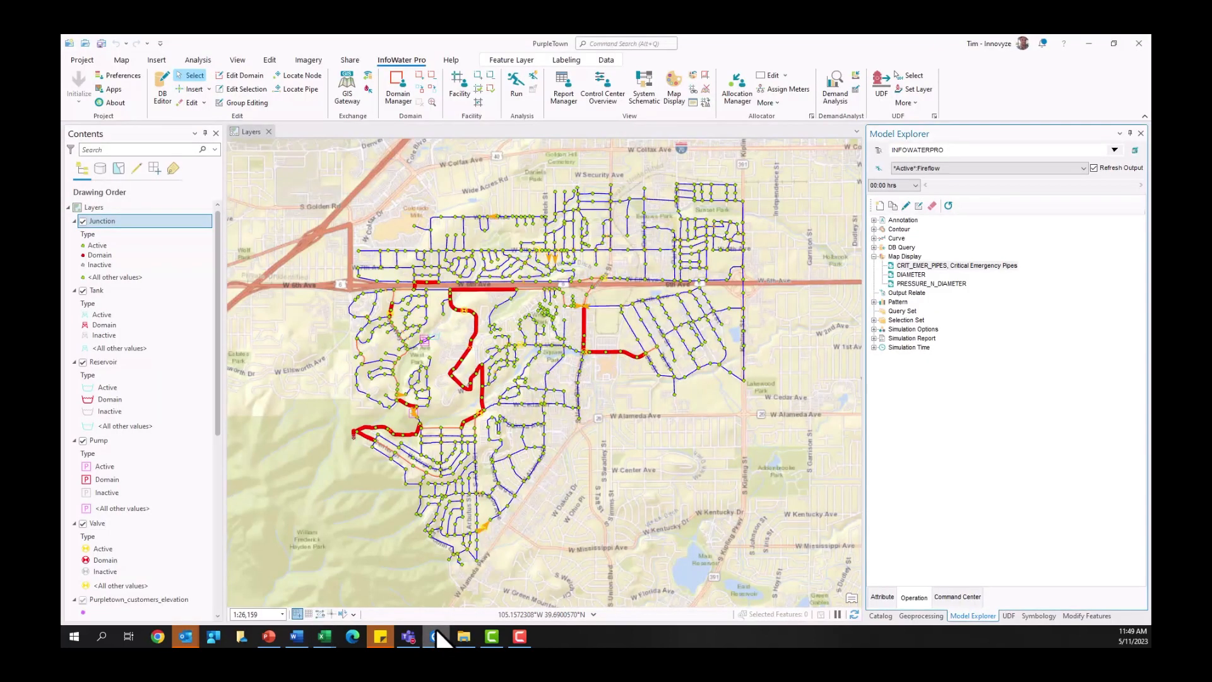
{"action": "mouse_move", "coordinate": [515, 303]}
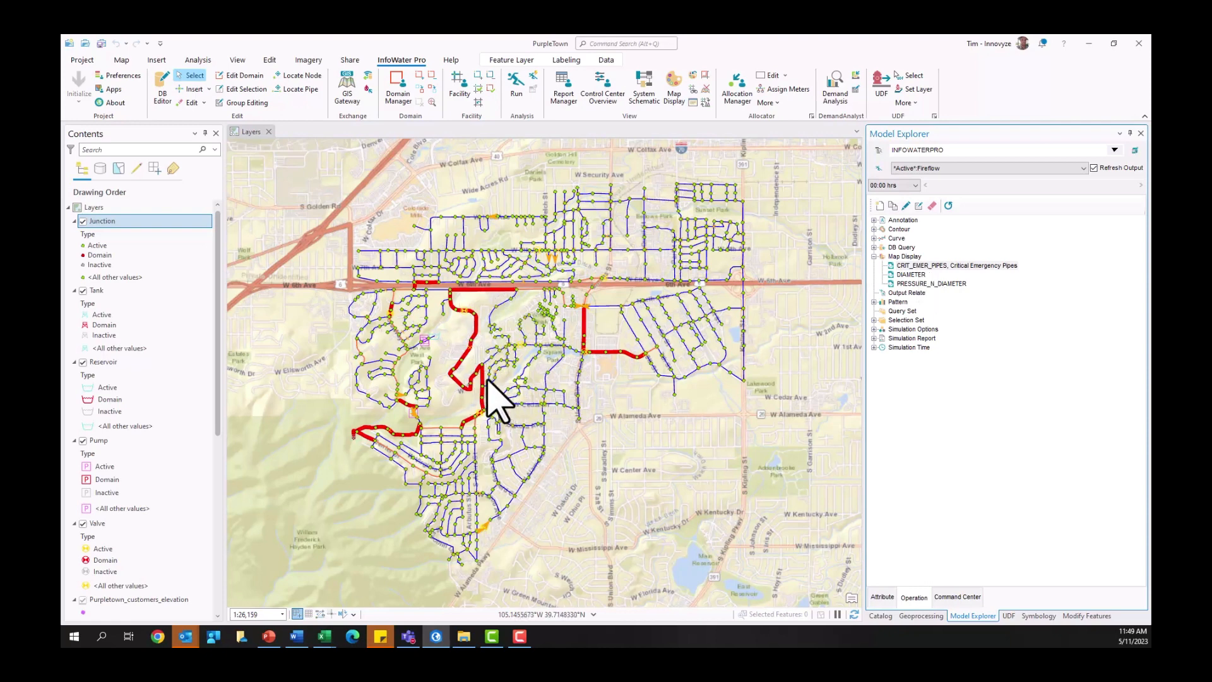
{"action": "mouse_move", "coordinate": [476, 392]}
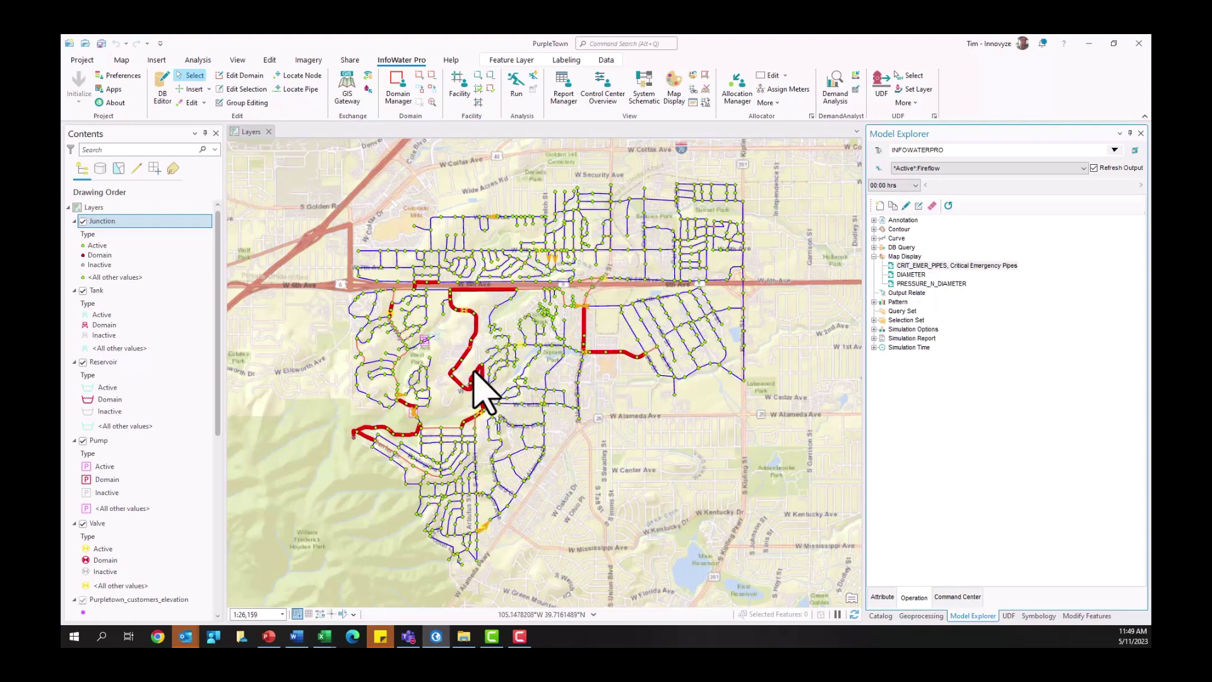
{"action": "mouse_move", "coordinate": [471, 357]}
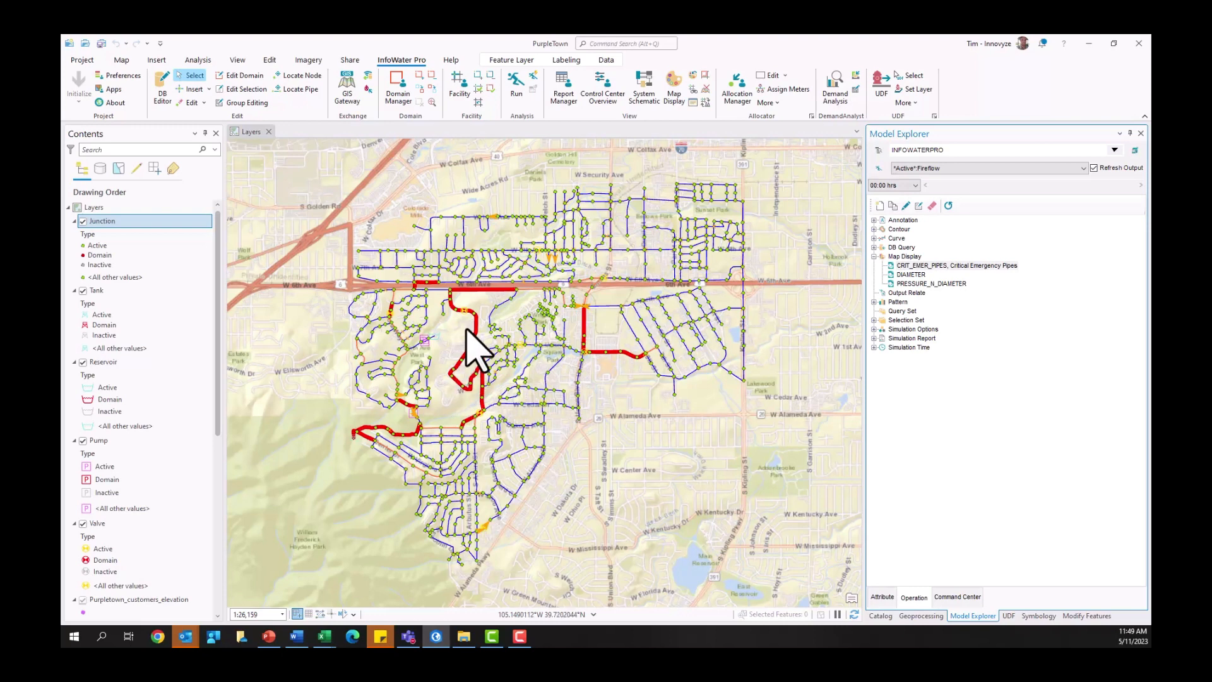
{"action": "mouse_move", "coordinate": [491, 310]}
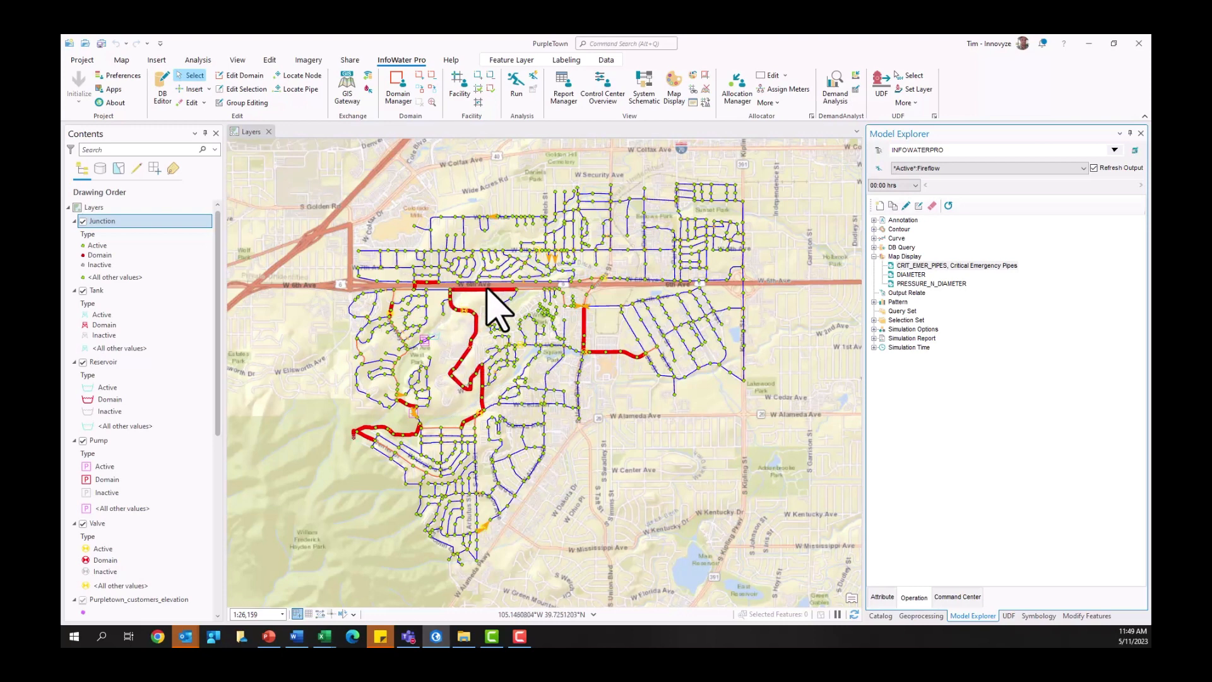